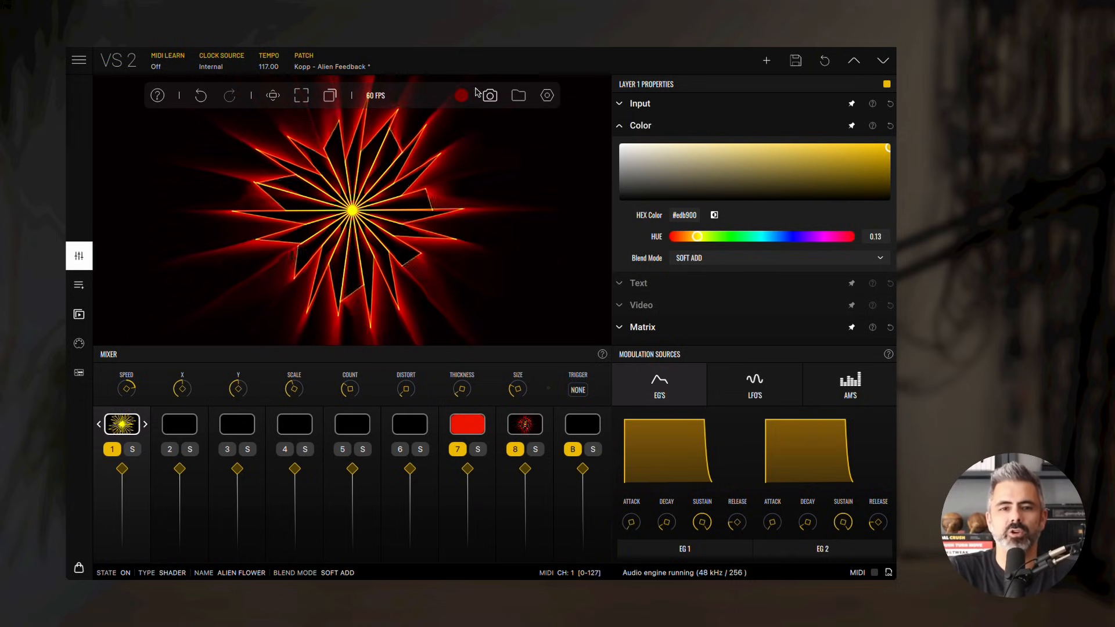
Step: Record a few seconds of the Alien Flower visual, then stop recording
left_click(461, 95)
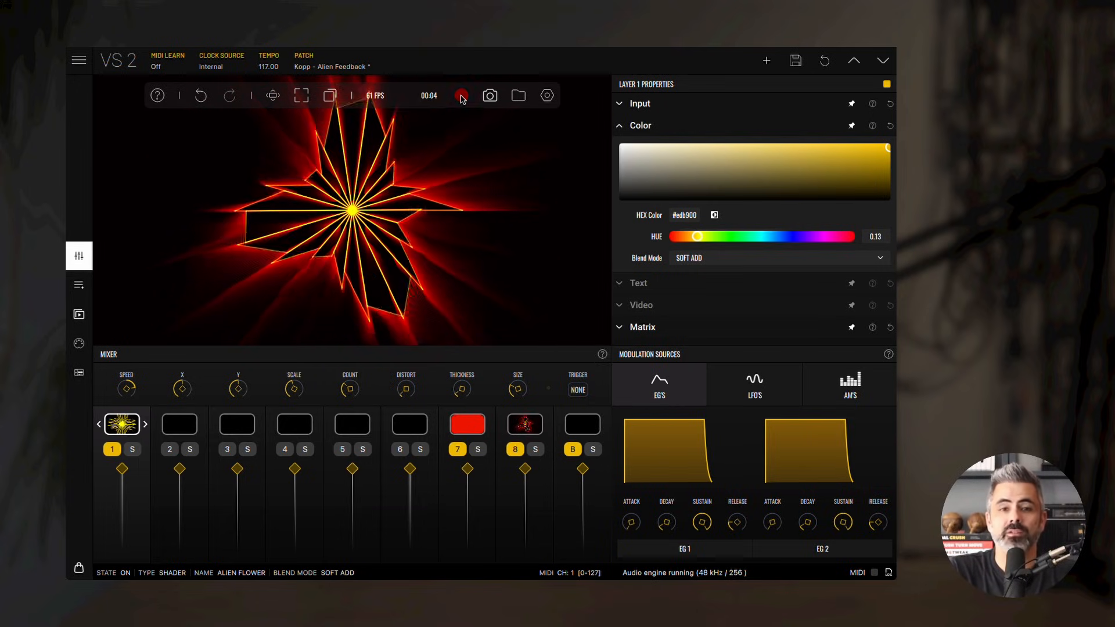
left_click(461, 95)
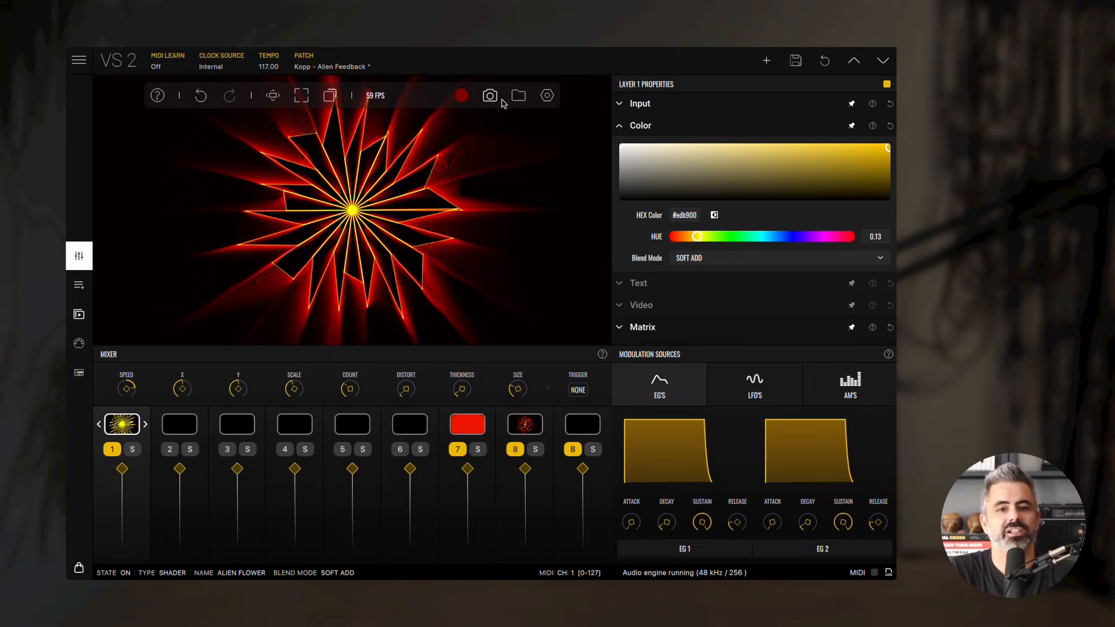
left_click(519, 94)
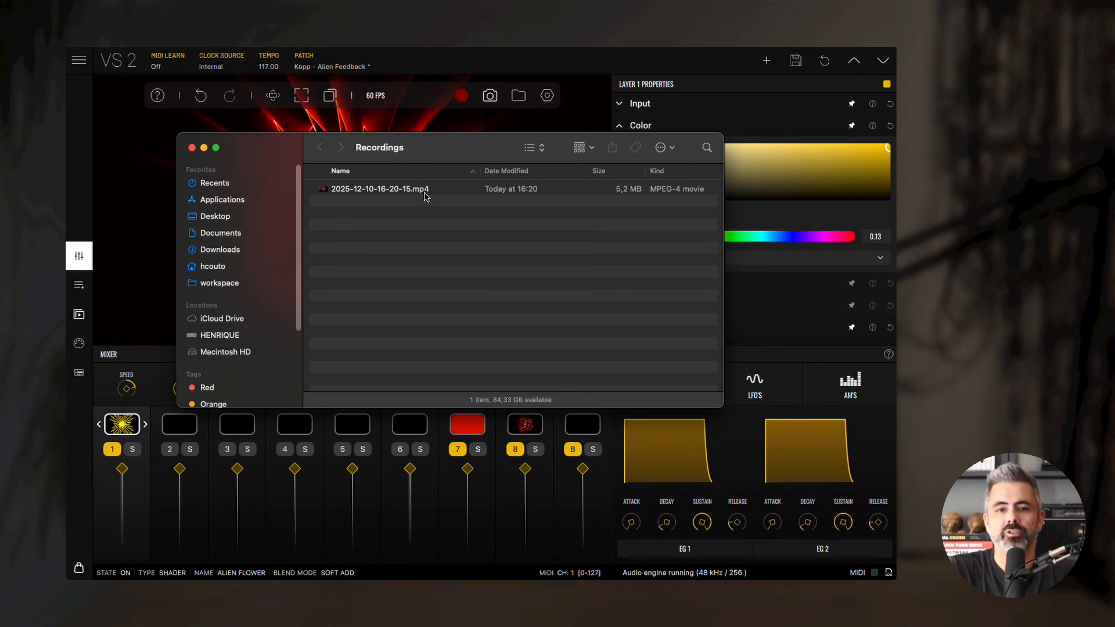
left_click(379, 188)
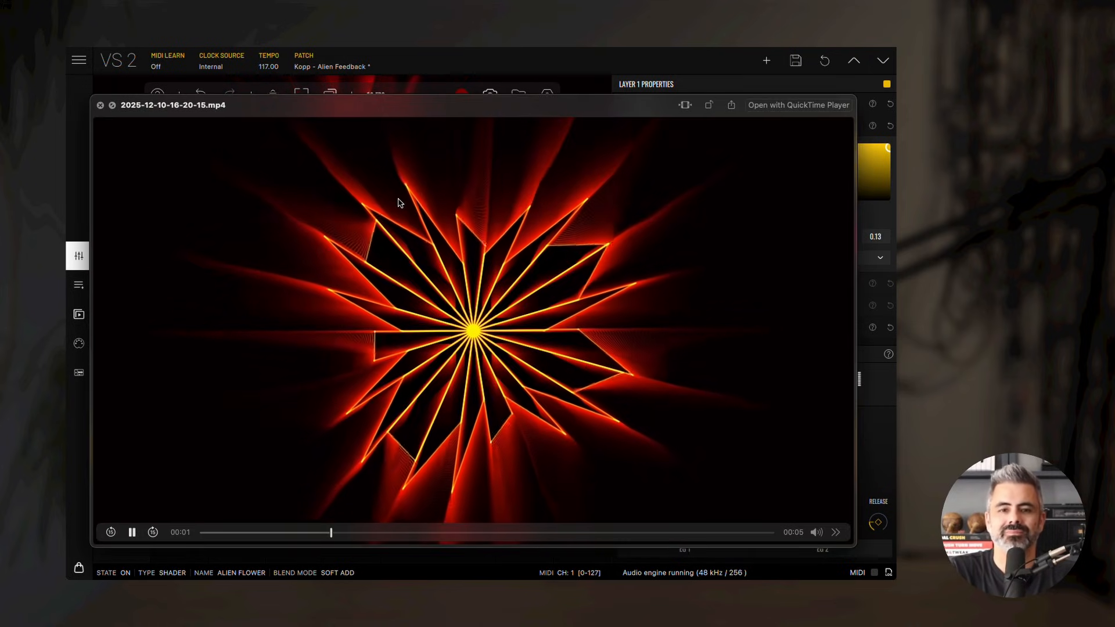
left_click(100, 104)
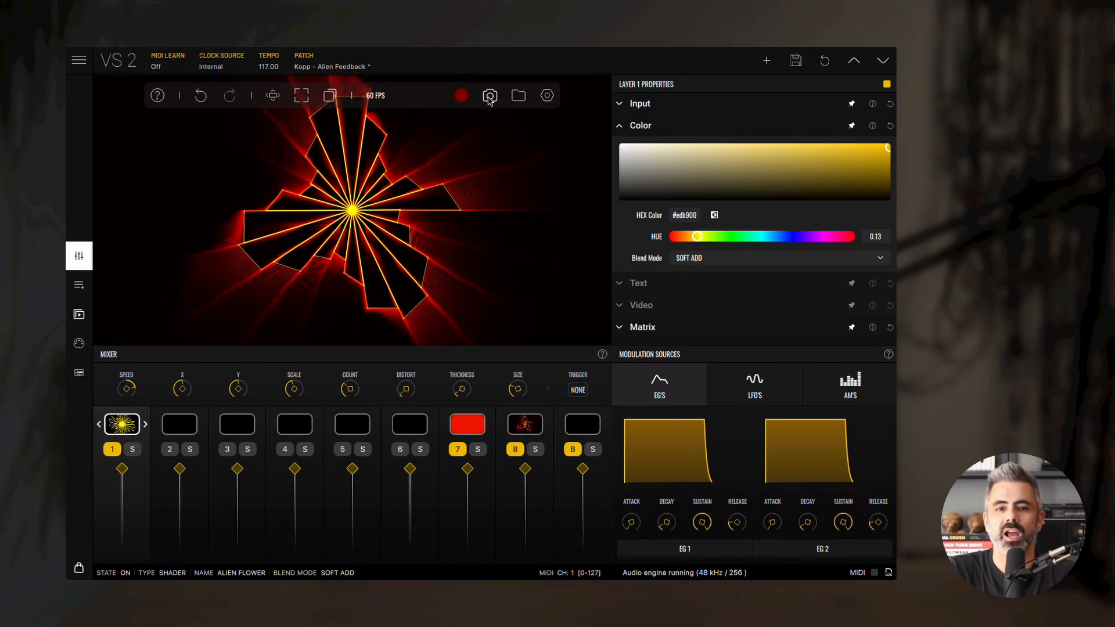
Step: Save a PNG screenshot of the flower visual and check it in the Recordings folder
left_click(489, 96)
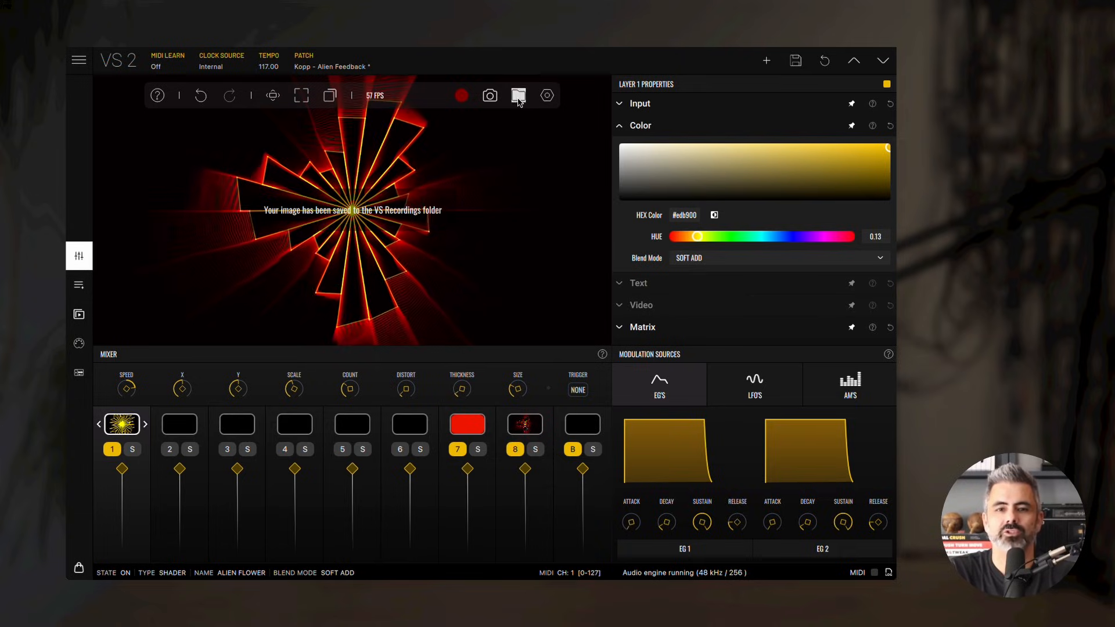
left_click(519, 95)
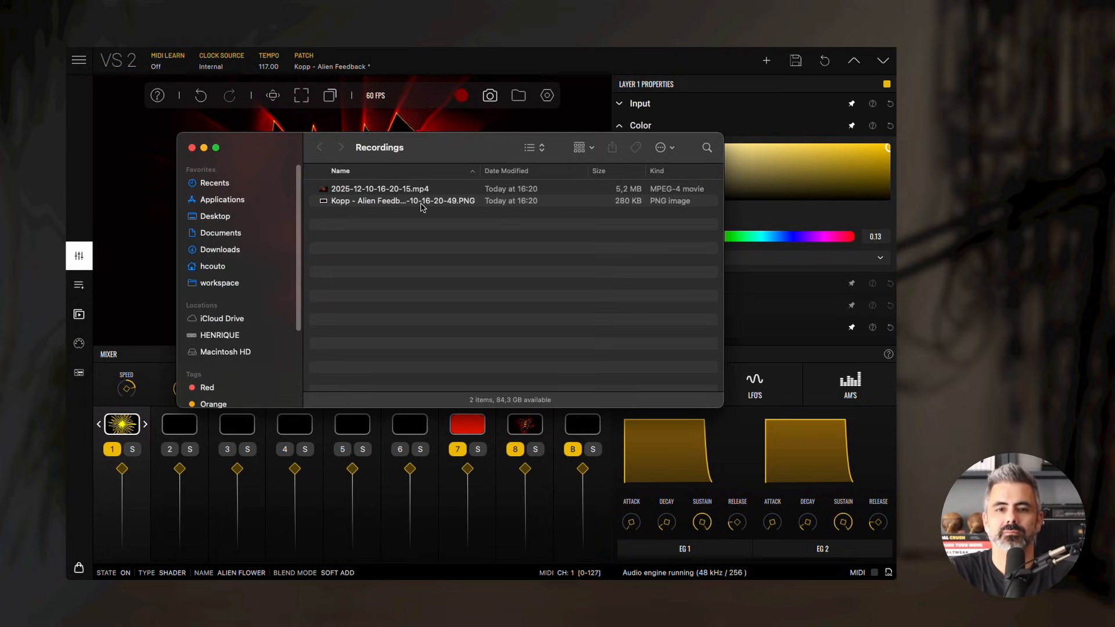
left_click(402, 201)
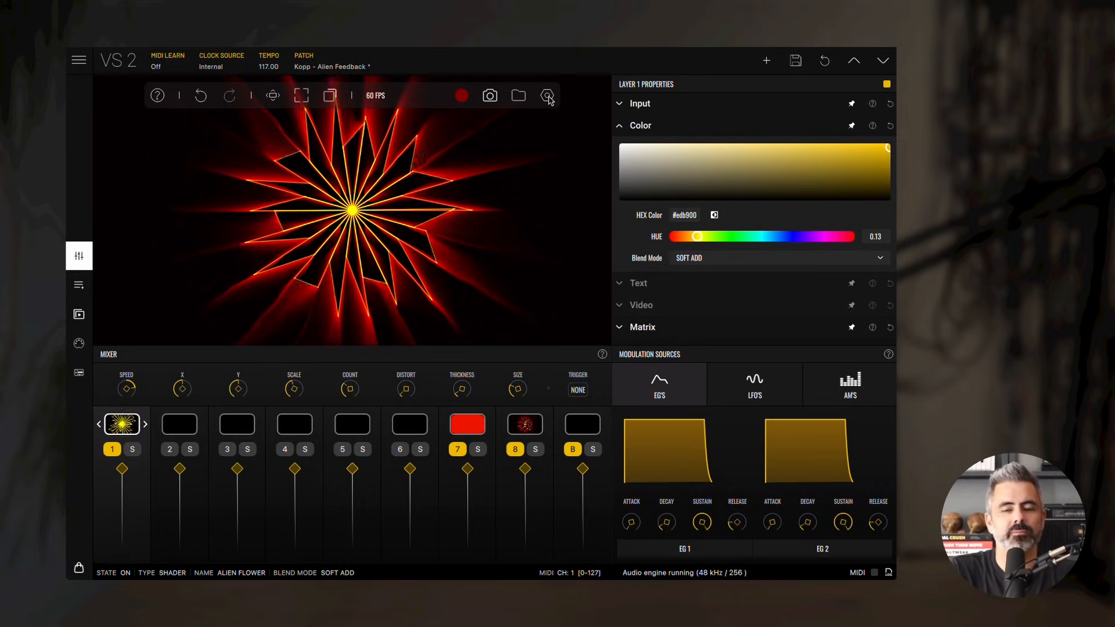
Step: Open recording settings, keeping recording quality High and screenshot format PNG
left_click(548, 95)
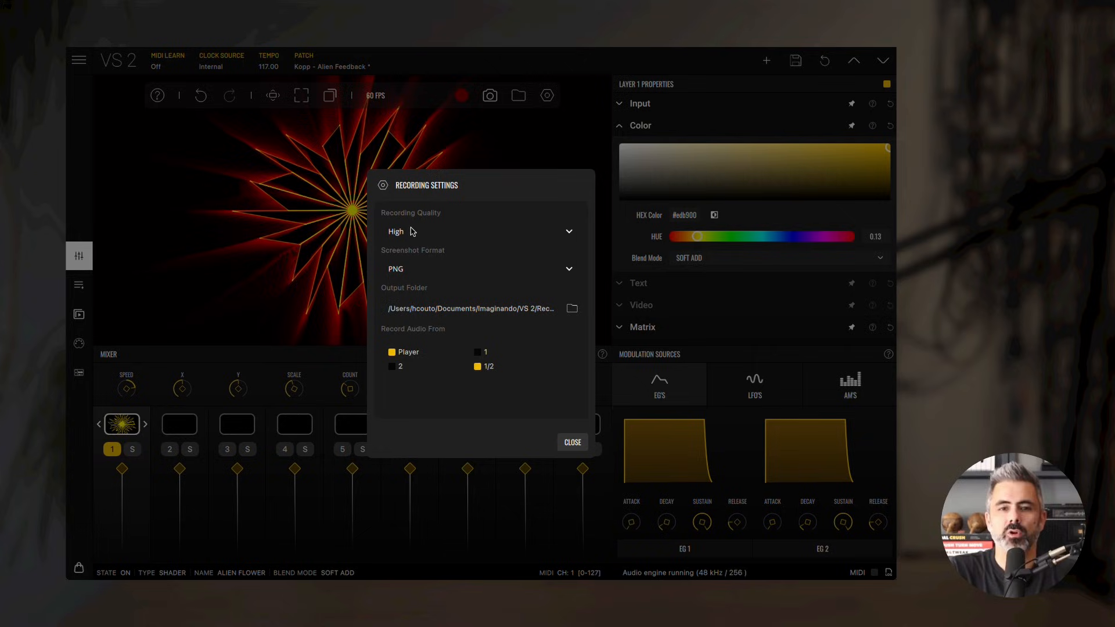
left_click(480, 231)
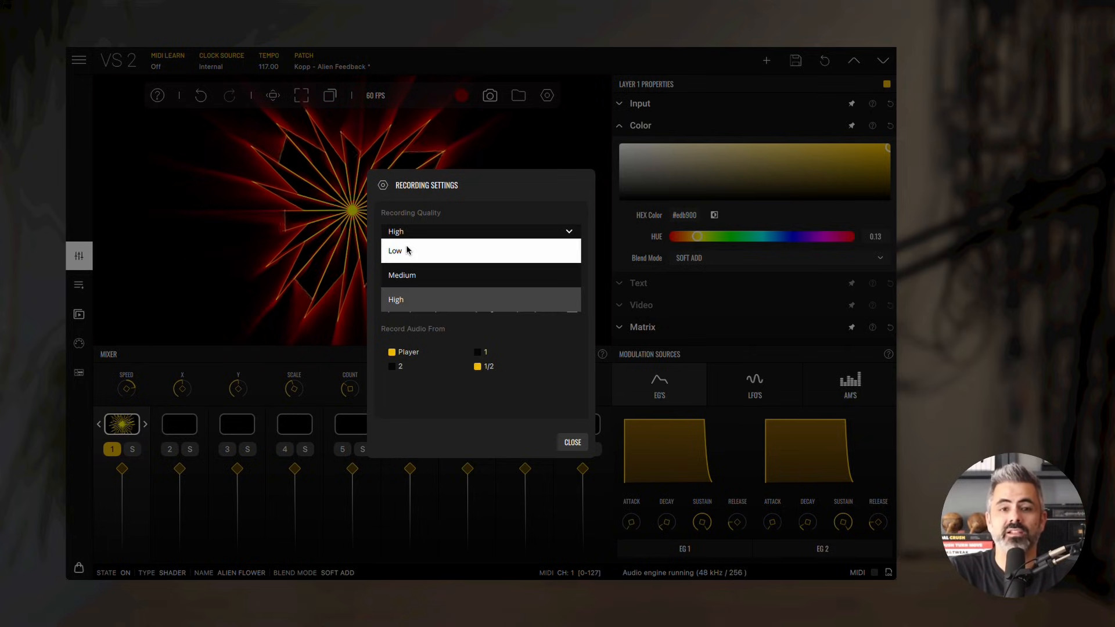
left_click(396, 299)
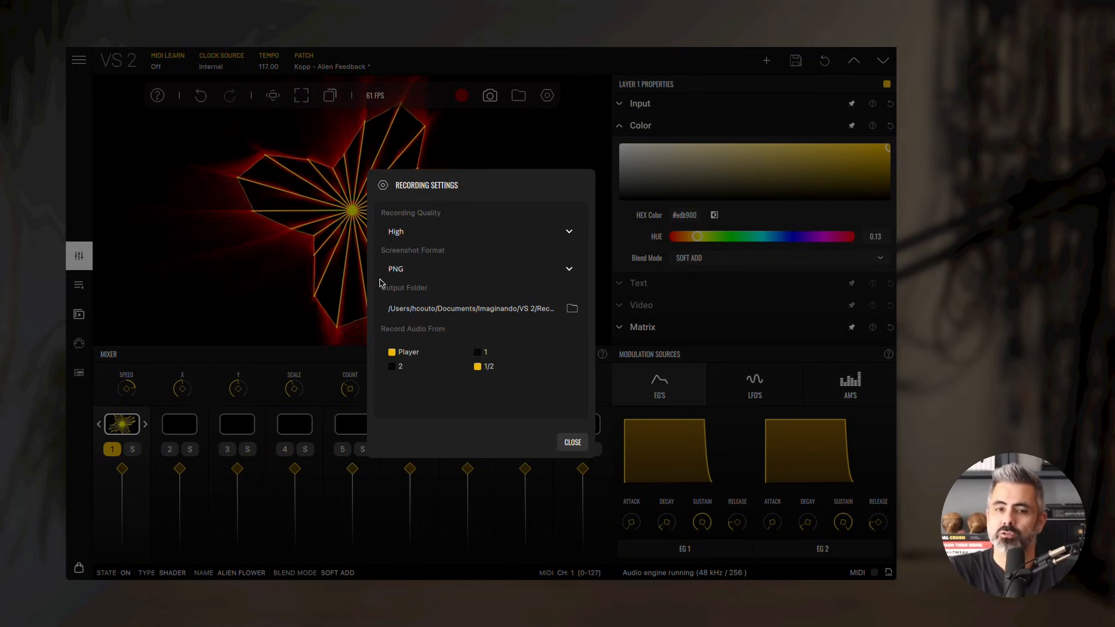
left_click(481, 269)
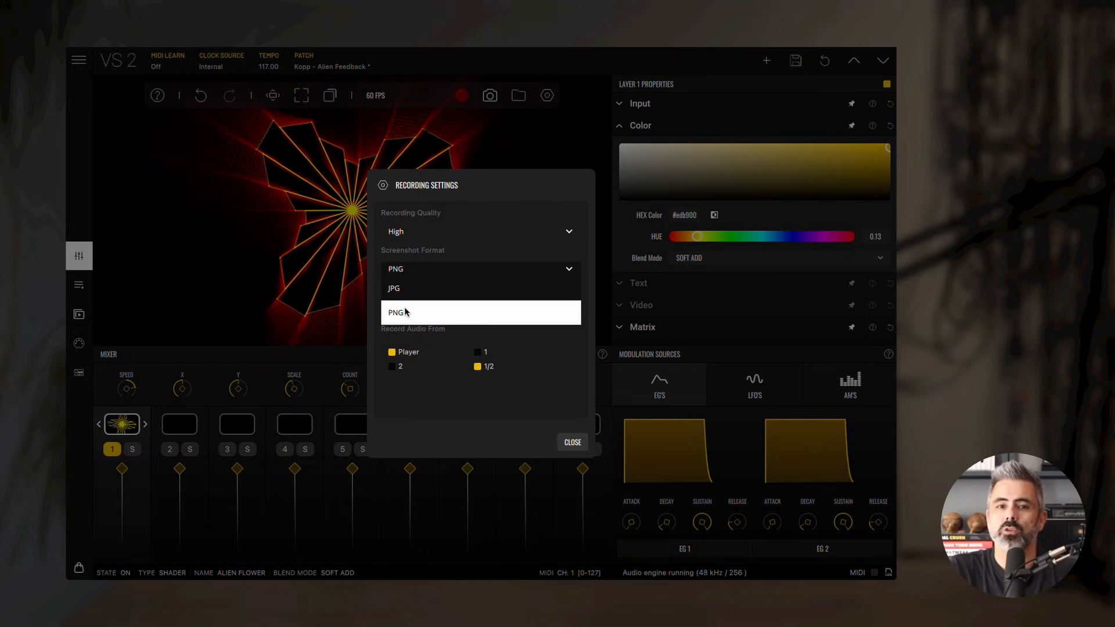
left_click(396, 313)
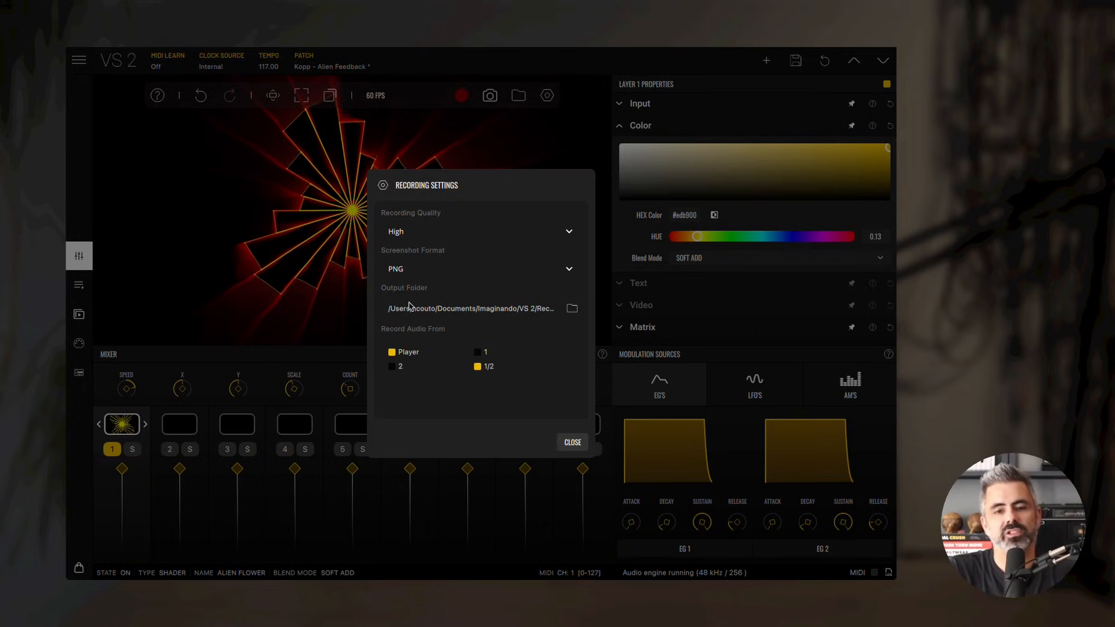
mouse_move(418, 298)
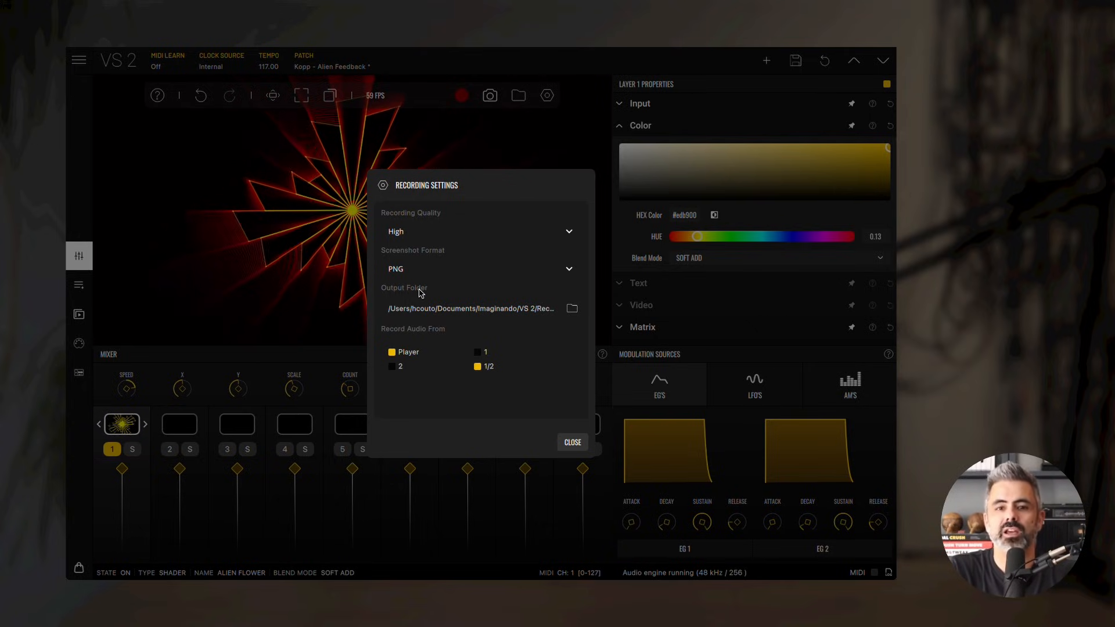
mouse_move(463, 320)
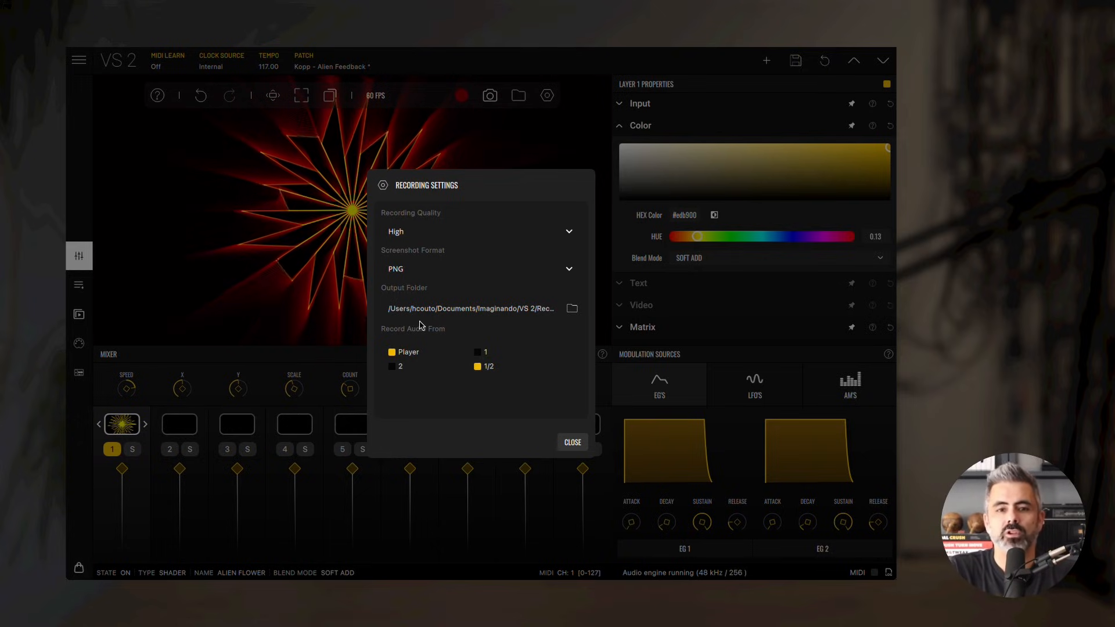
mouse_move(503, 311)
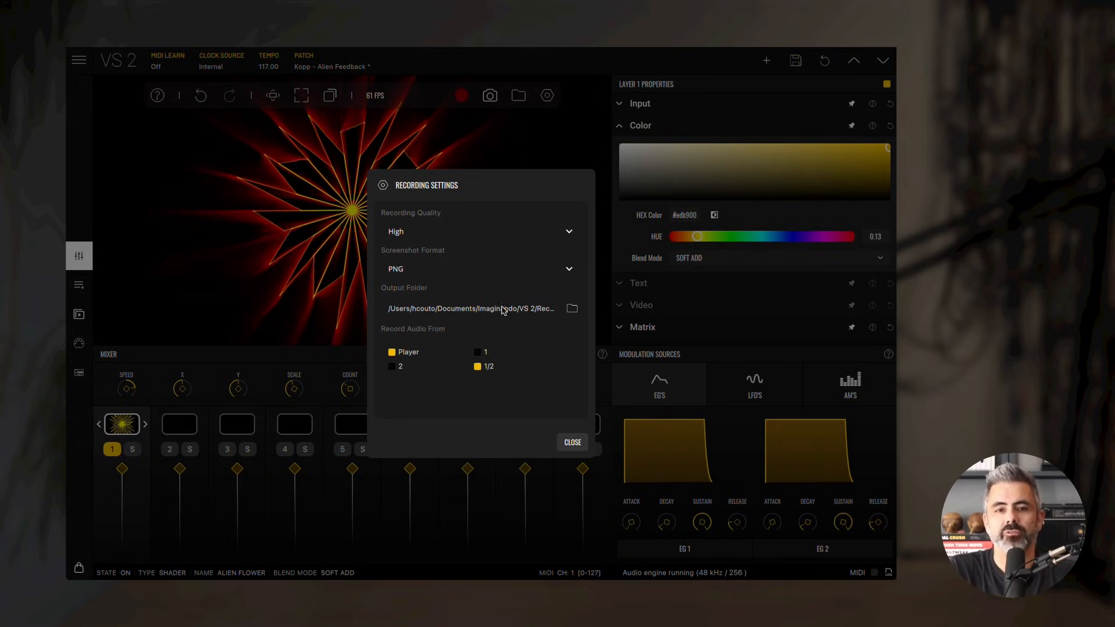
Step: Set the output folder to Desktop/VS Desktop Recordings
left_click(572, 308)
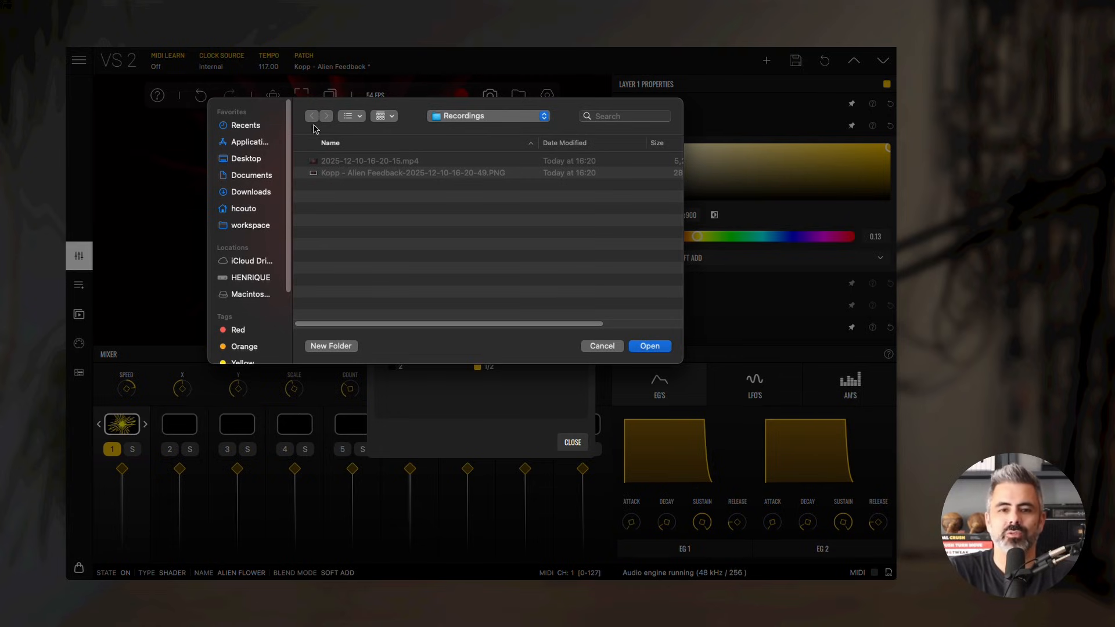
left_click(246, 158)
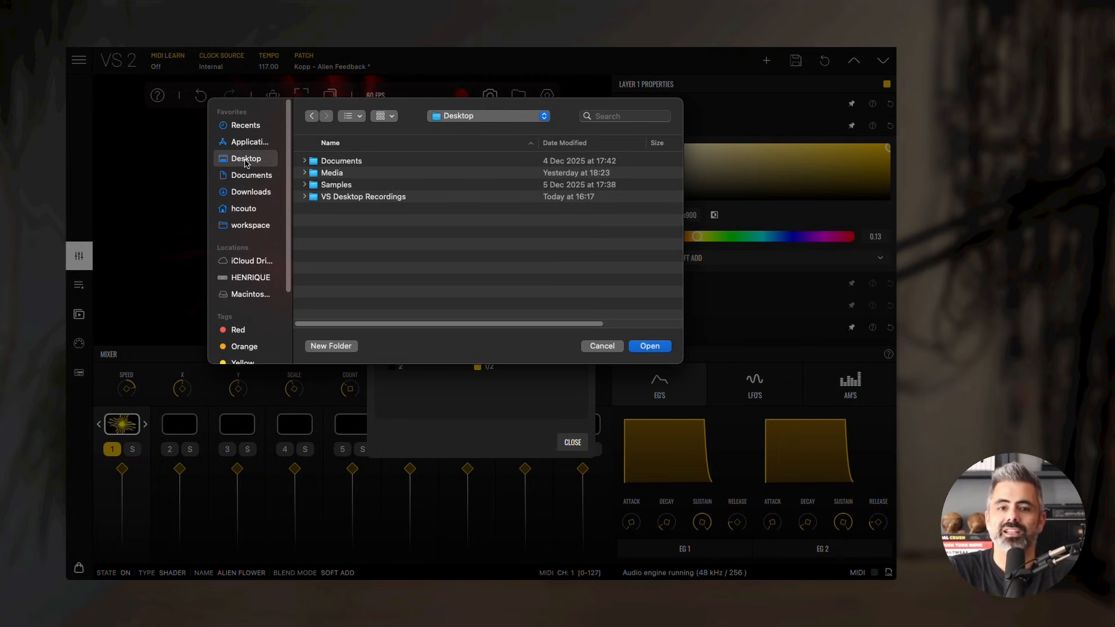
left_click(362, 197)
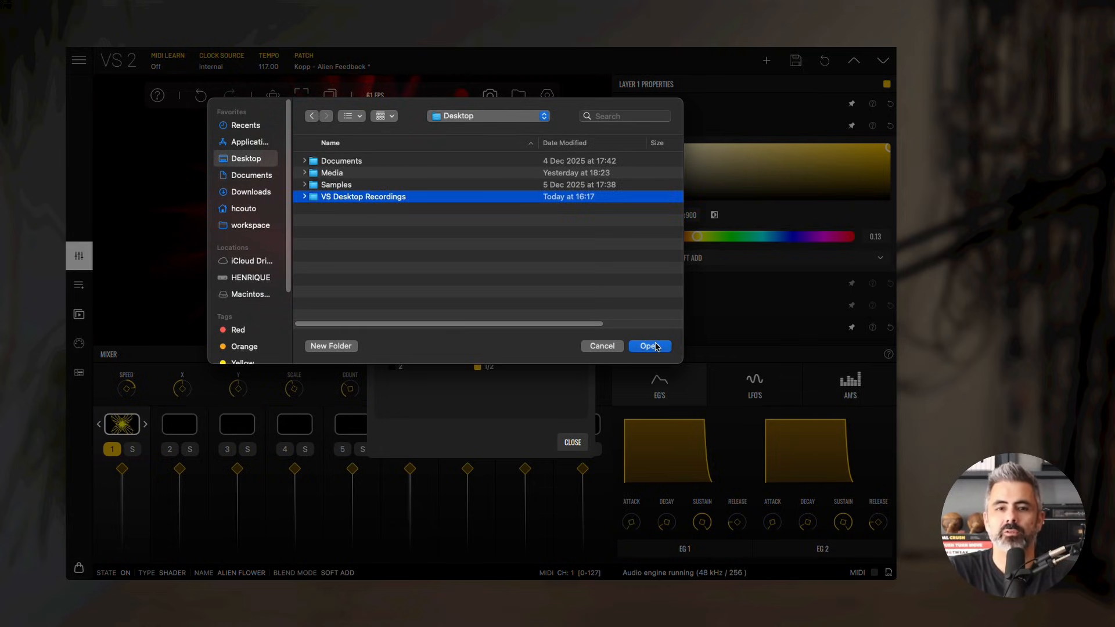
left_click(648, 346)
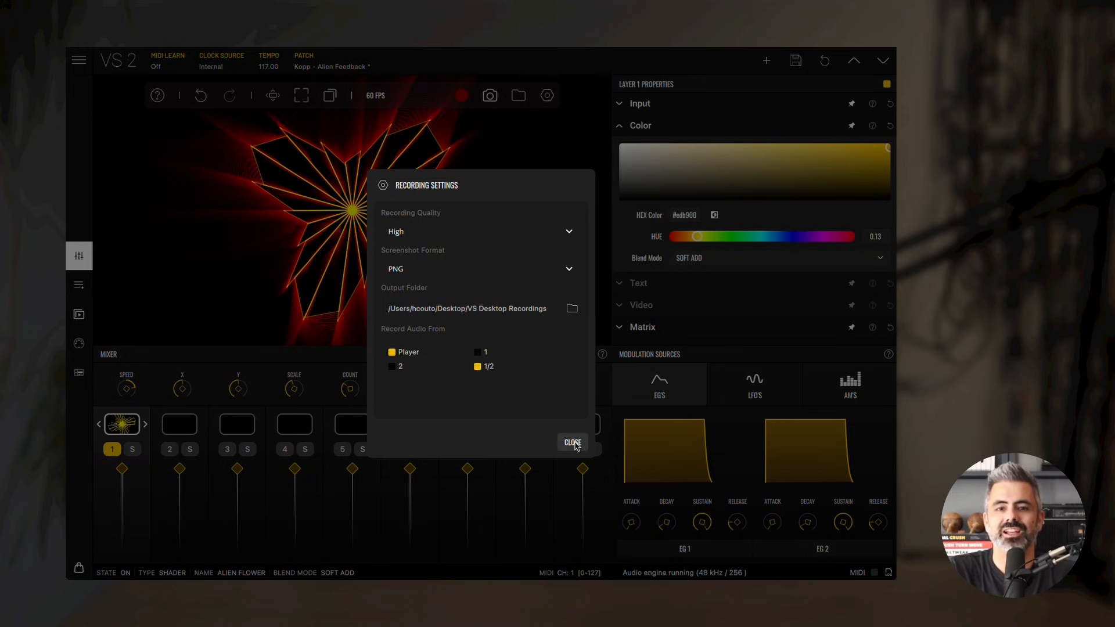
Step: Close settings, stop a test recording, and close the VS Desktop Recordings window
left_click(573, 443)
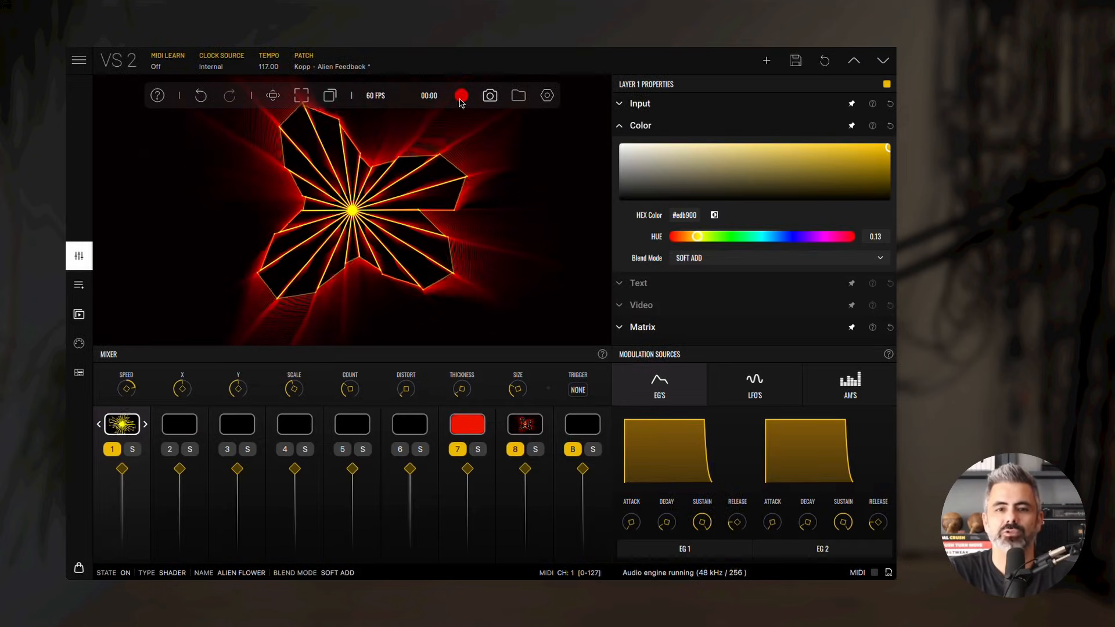
left_click(518, 95)
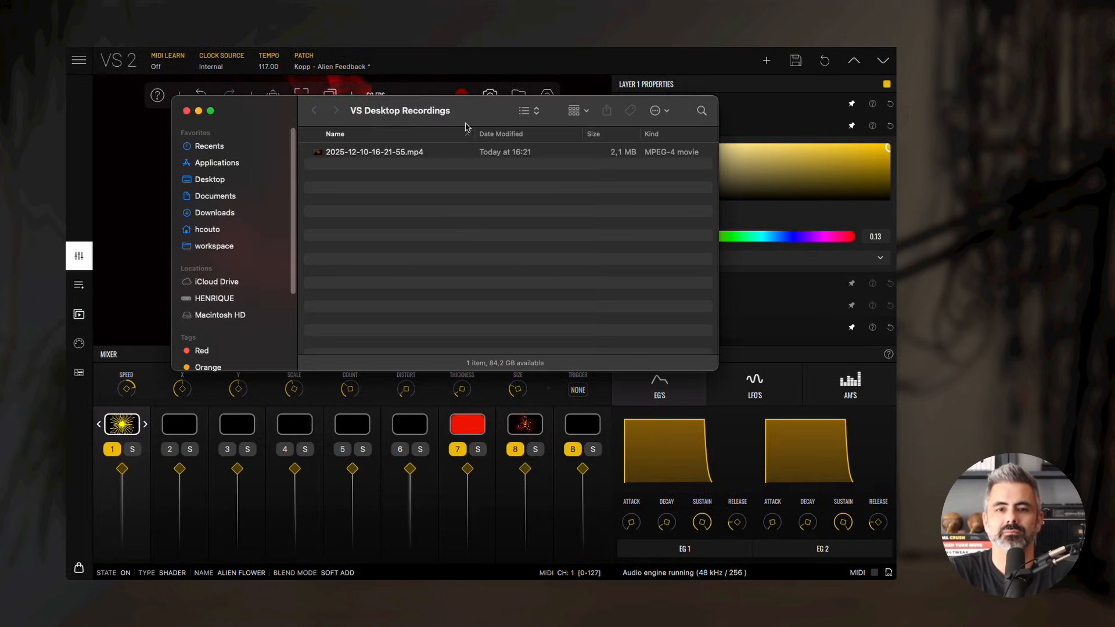
left_click(335, 134)
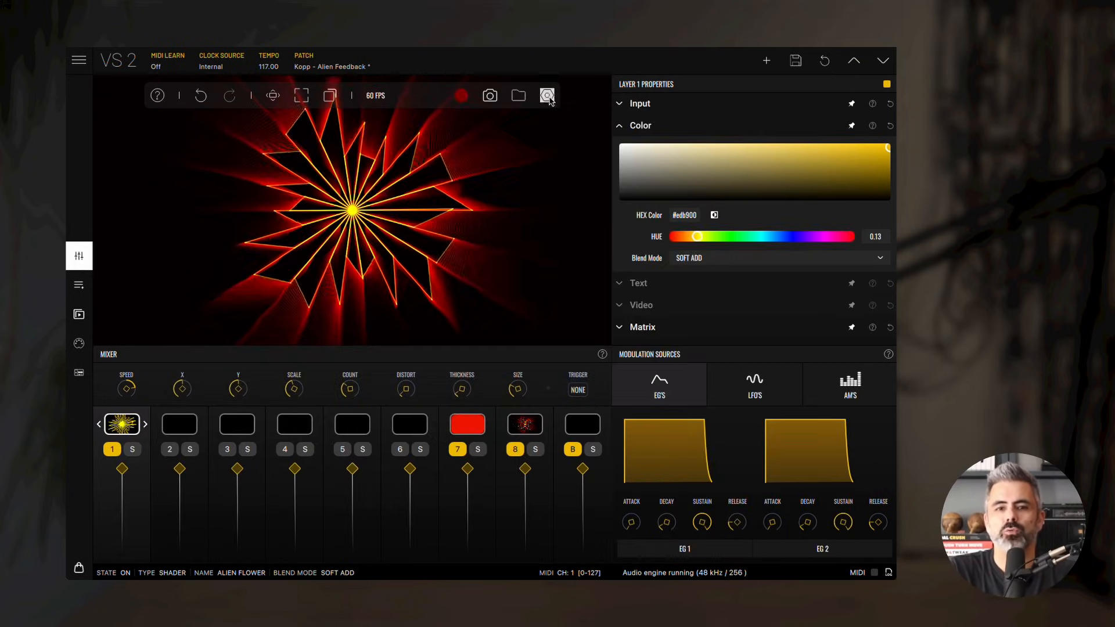
Step: Reopen recording settings to check the Record Audio From sources
left_click(547, 95)
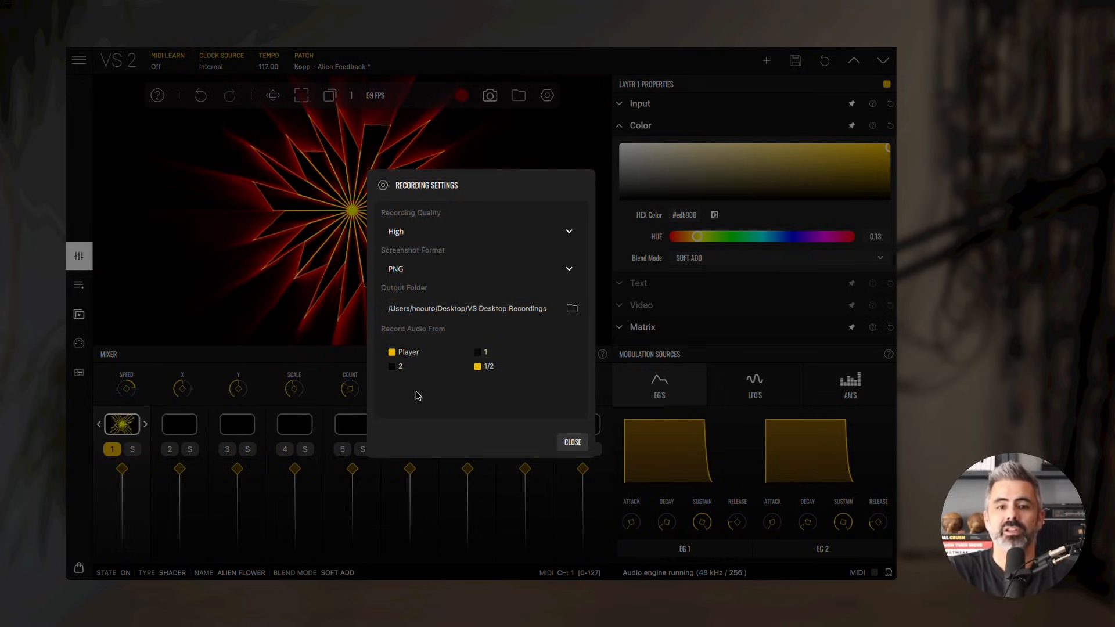
mouse_move(418, 387)
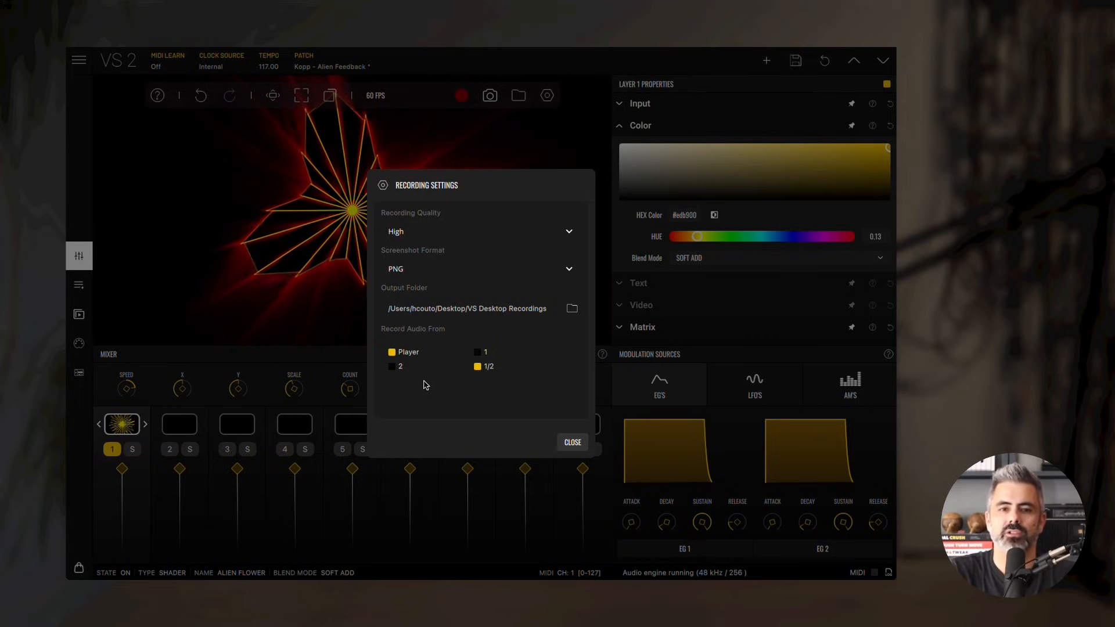
mouse_move(496, 362)
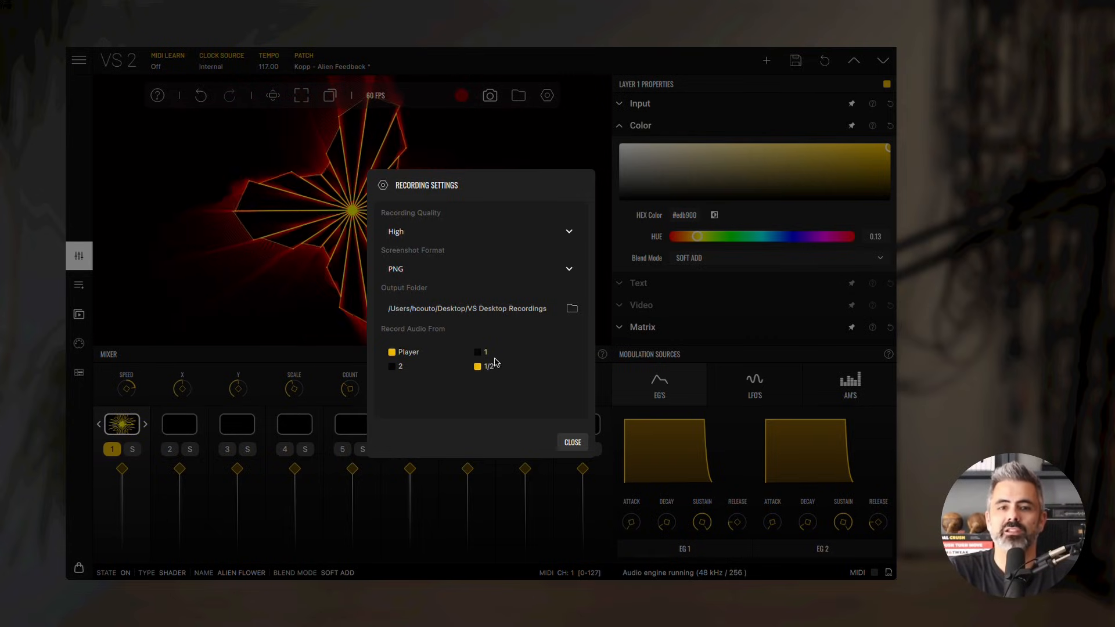
mouse_move(469, 391)
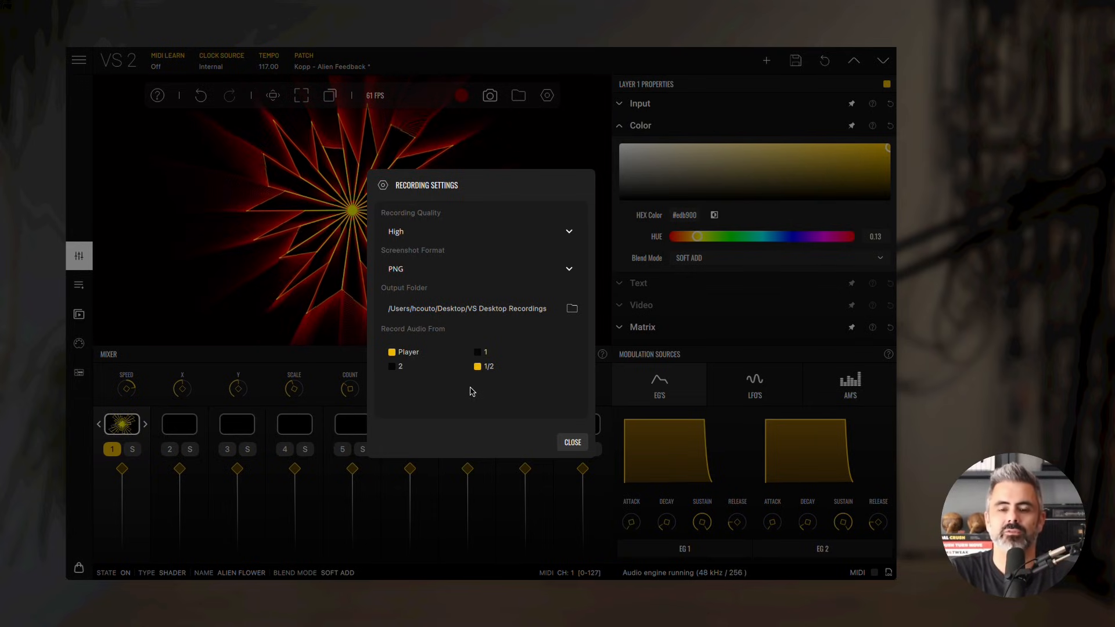
Step: Close recording settings and load mellow_techno.flac from Demos into the audio player
left_click(571, 441)
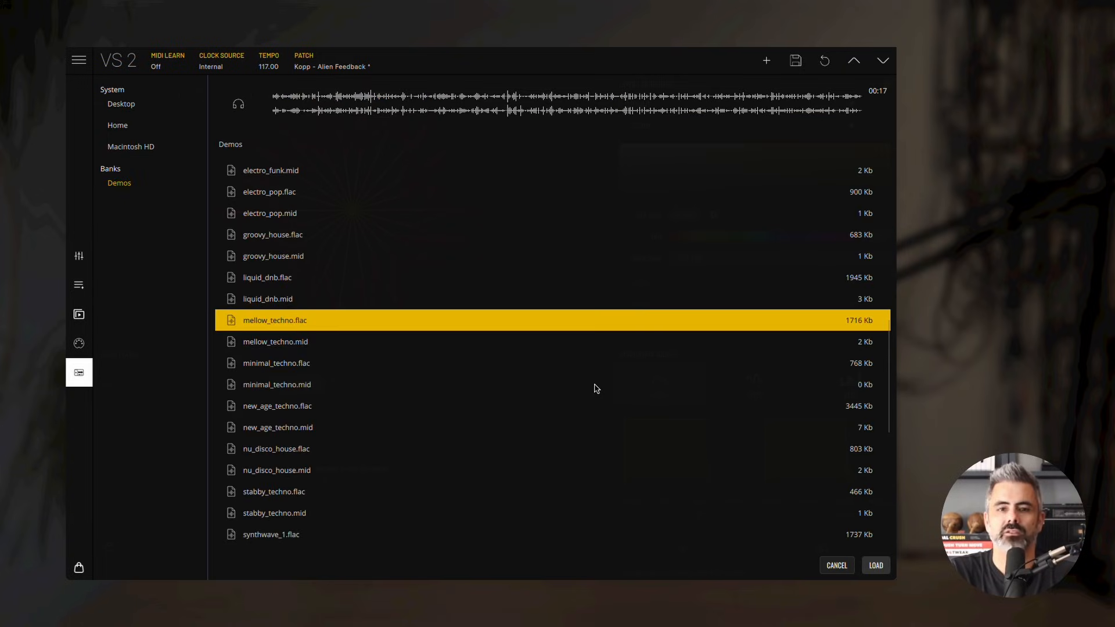
scroll("up", 3)
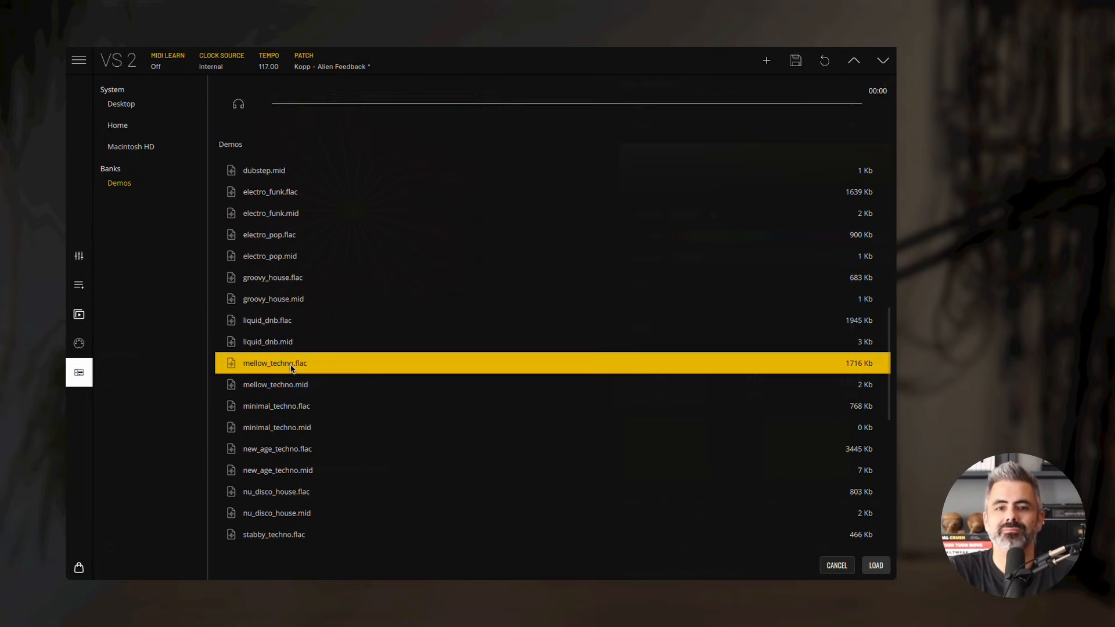
left_click(876, 564)
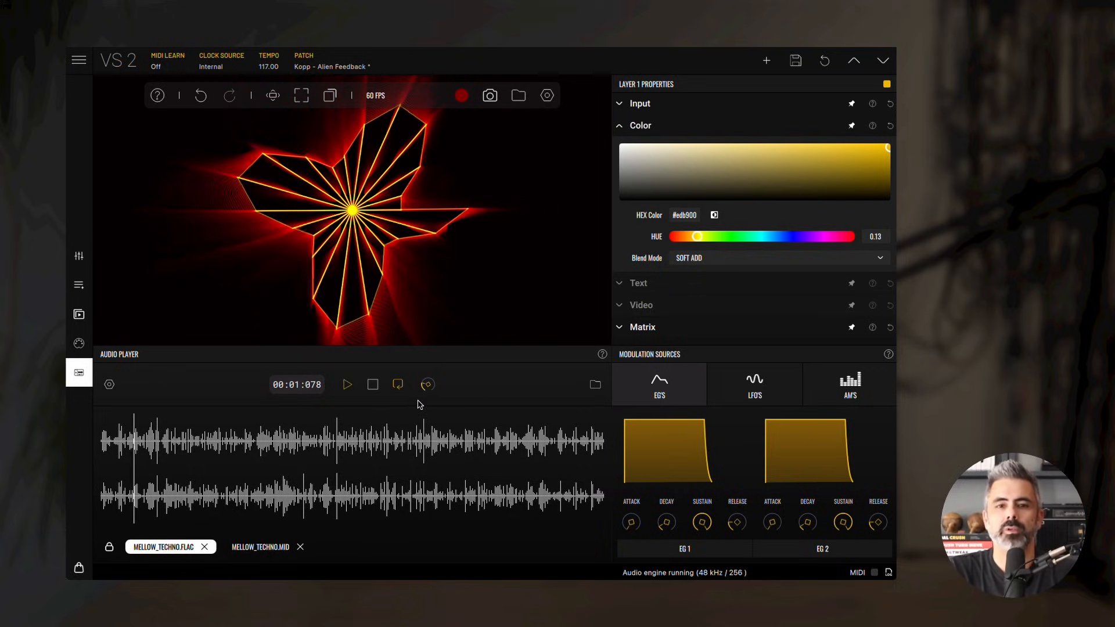
Step: Tick Player under Record Audio From, then close recording settings
left_click(547, 95)
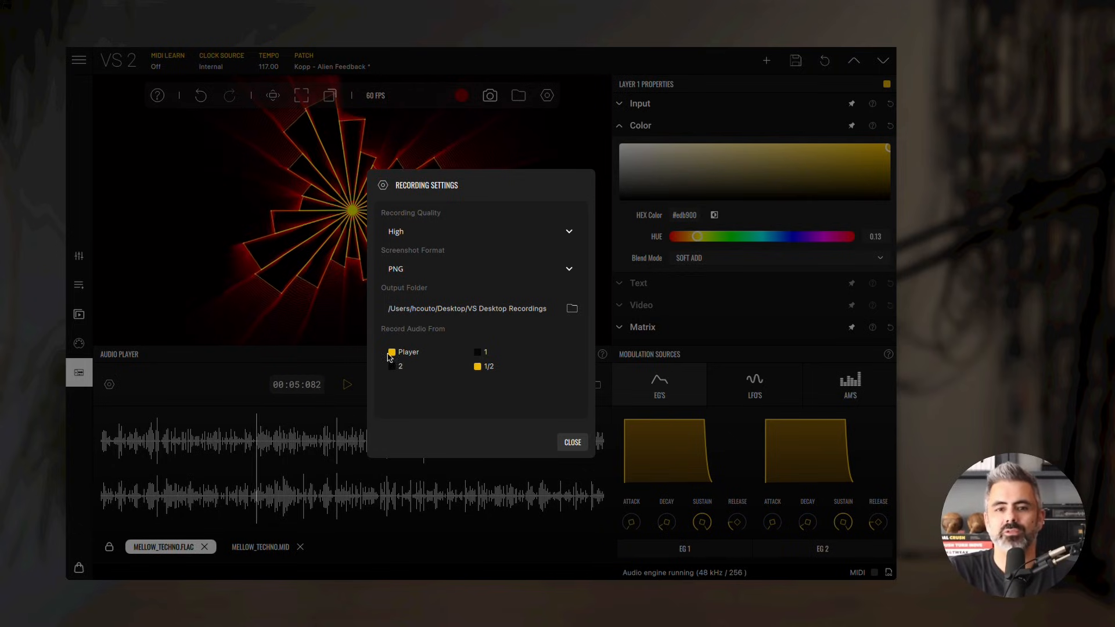
left_click(390, 354)
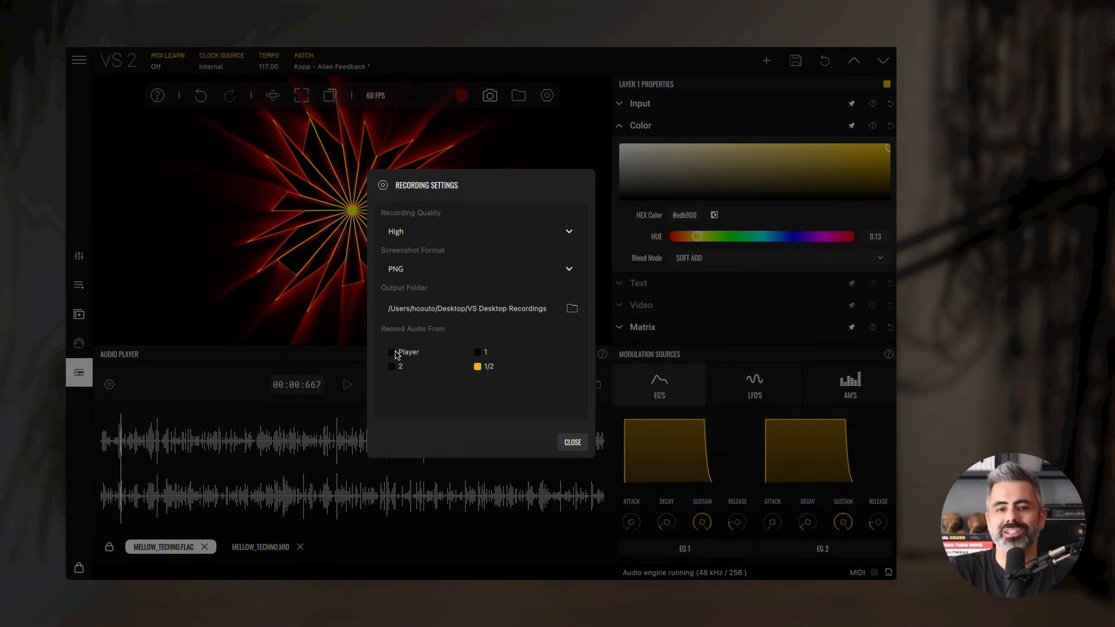
left_click(573, 442)
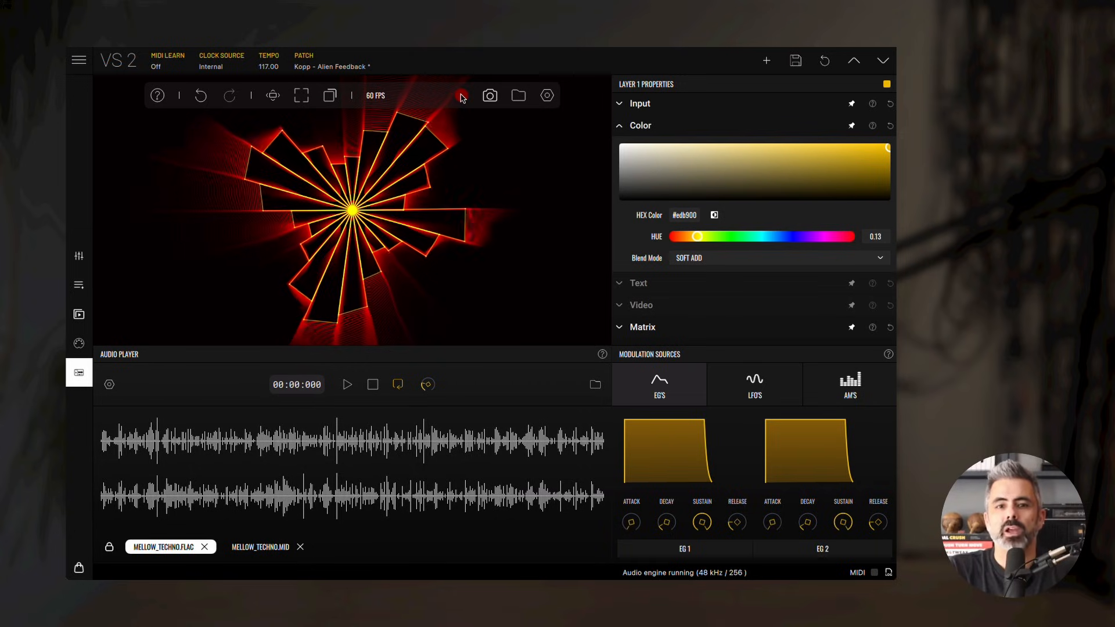
Step: Record the visualizer while mellow_techno plays, then stop playback and recording
left_click(462, 94)
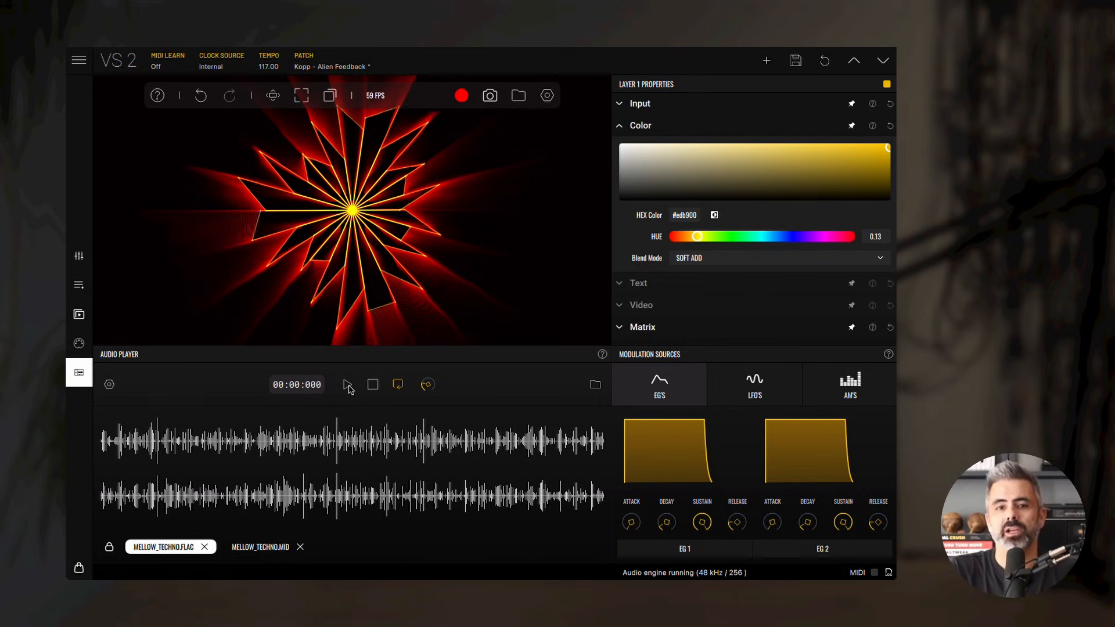
left_click(349, 385)
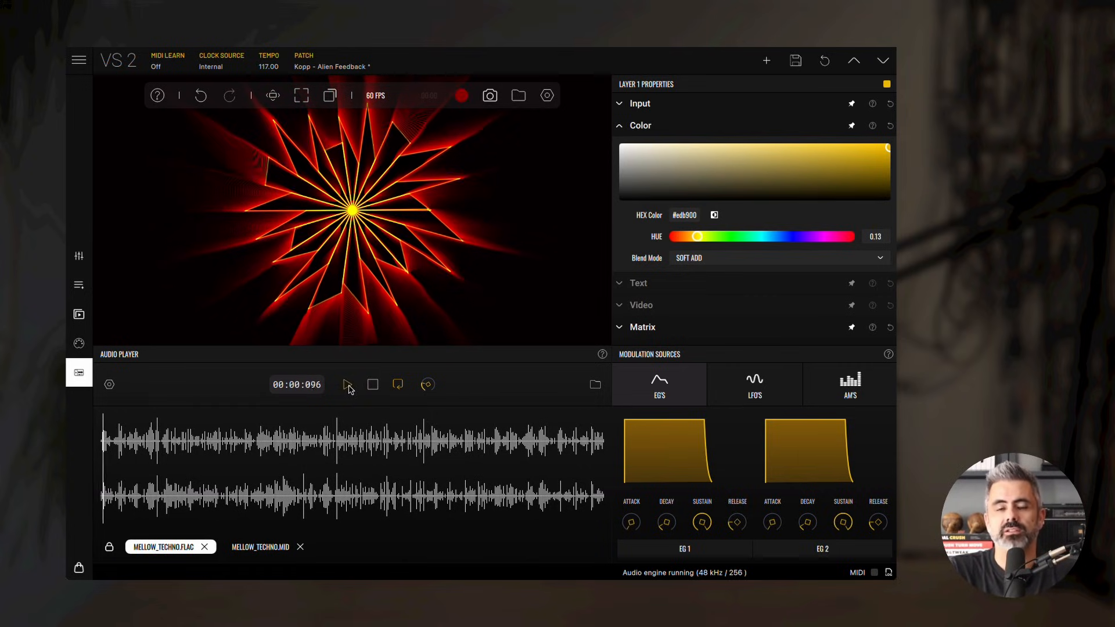
left_click(348, 385)
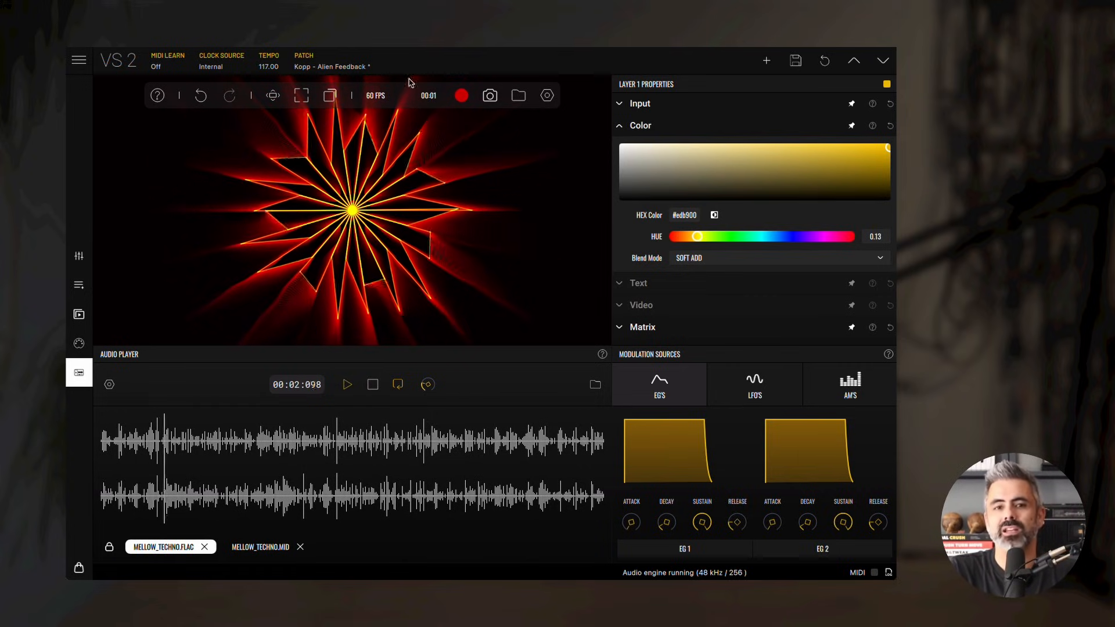
left_click(372, 384)
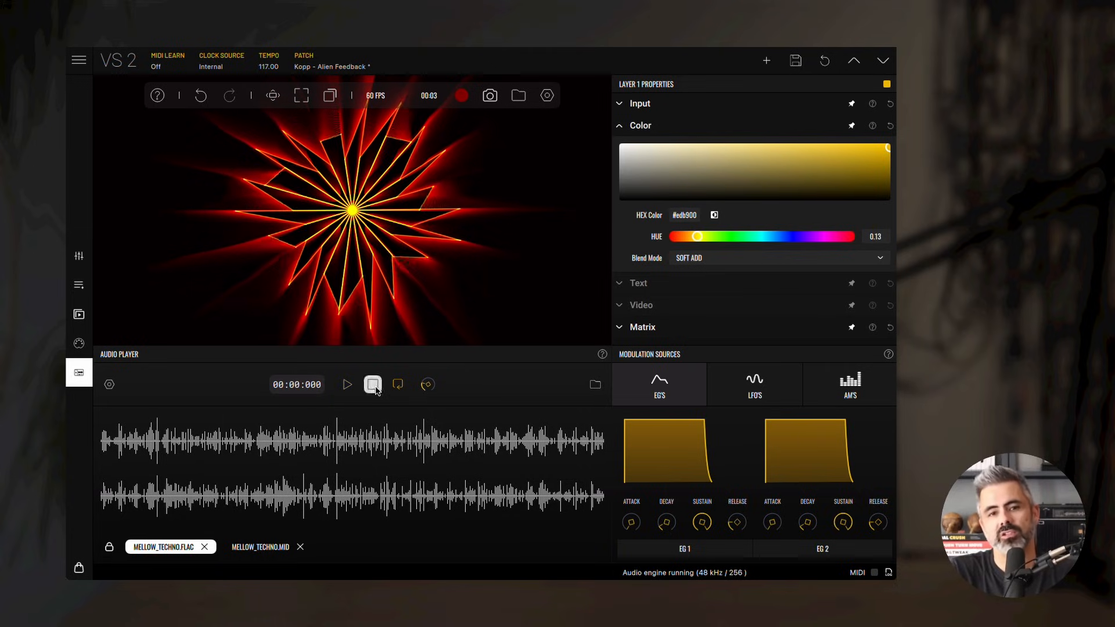
left_click(374, 384)
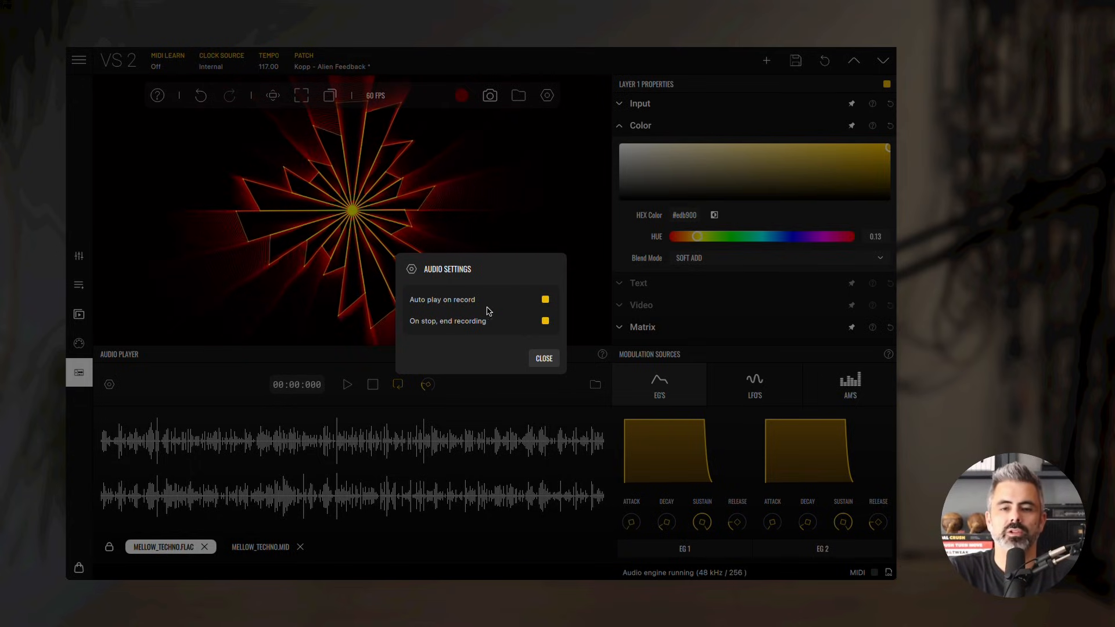
mouse_move(479, 312)
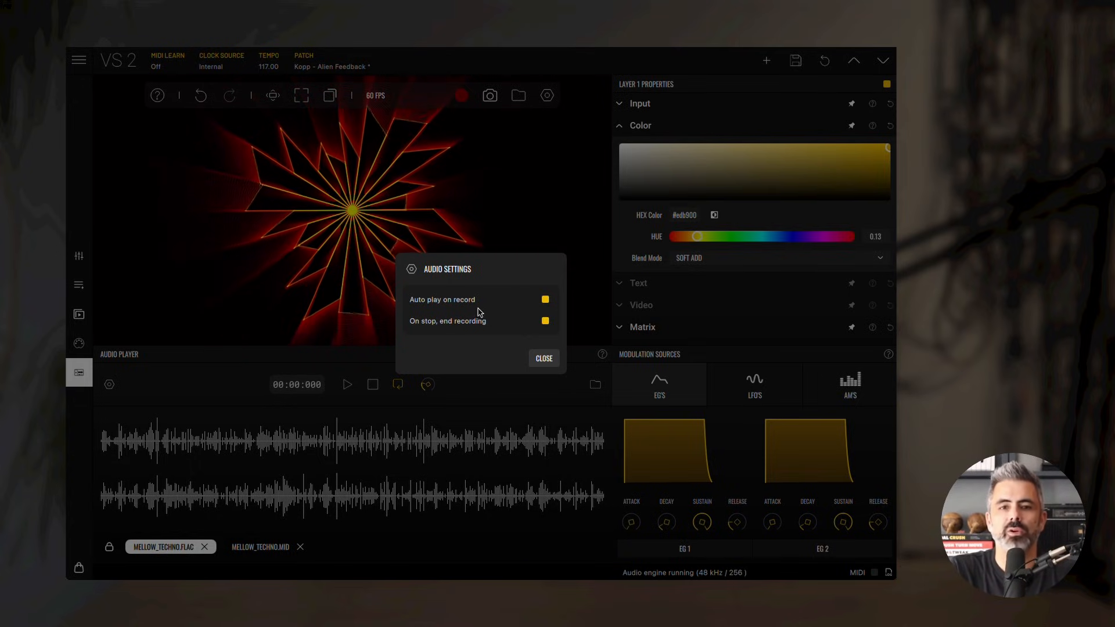
mouse_move(416, 338)
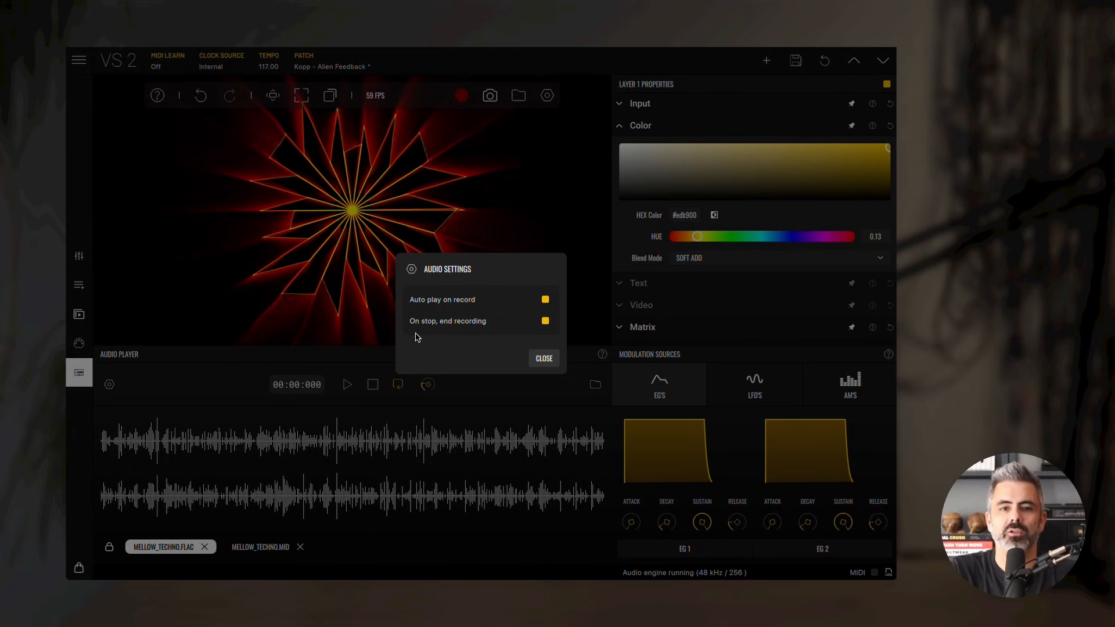
mouse_move(545, 358)
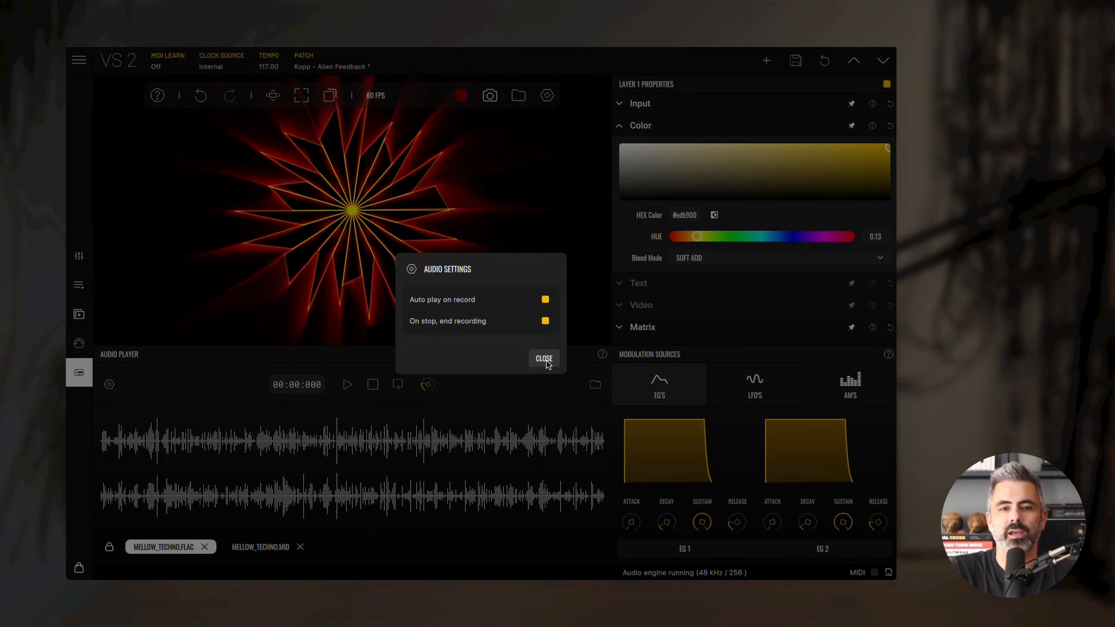
Step: Close the audio settings with auto-play on record and stop-ends-recording enabled
left_click(544, 358)
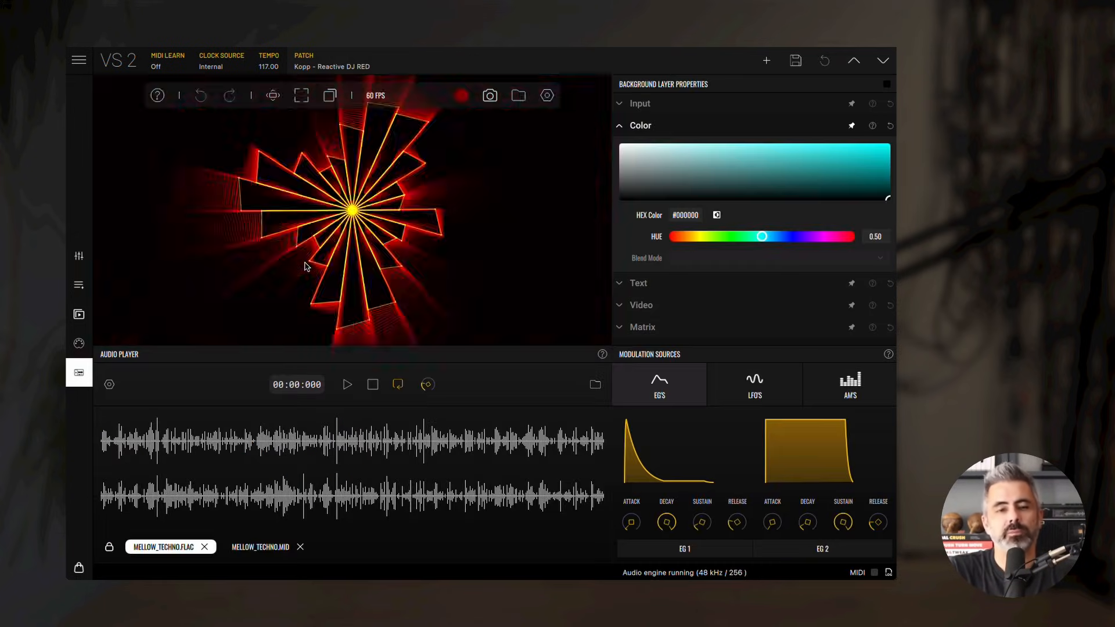
Step: Play the track, then recolour mixer layers 3, 4 and 7 magenta
left_click(347, 385)
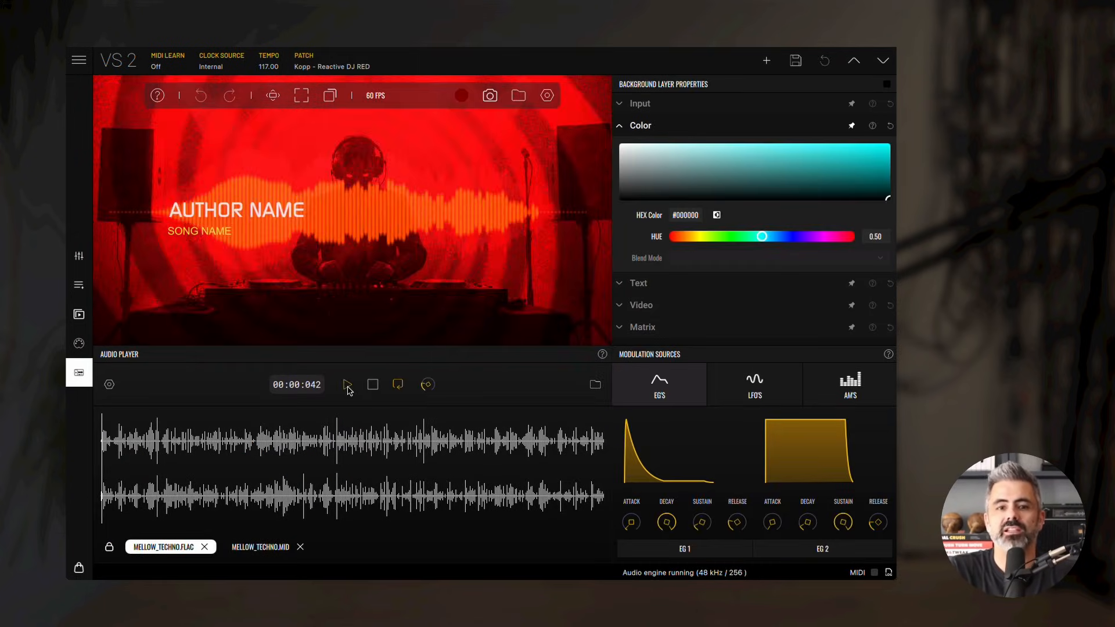
left_click(78, 256)
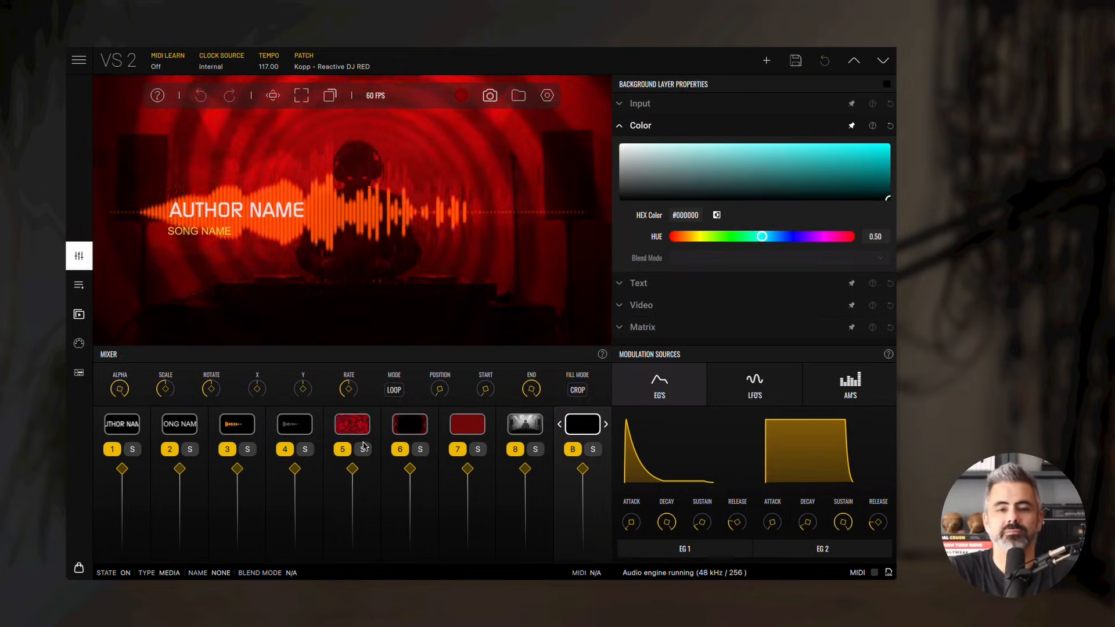
left_click(236, 424)
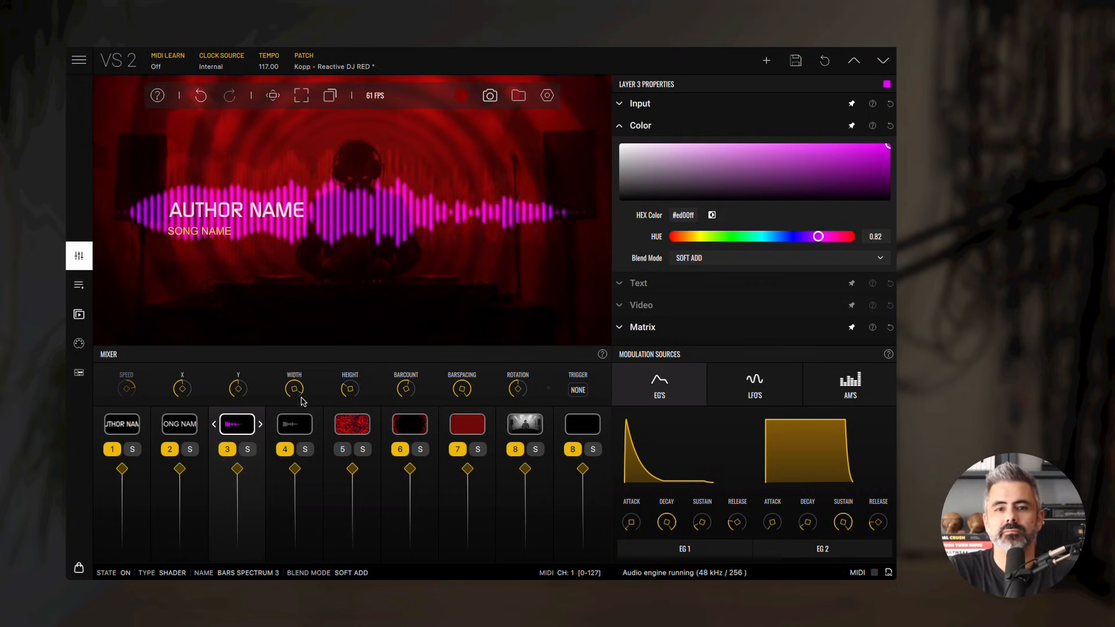
left_click(294, 424)
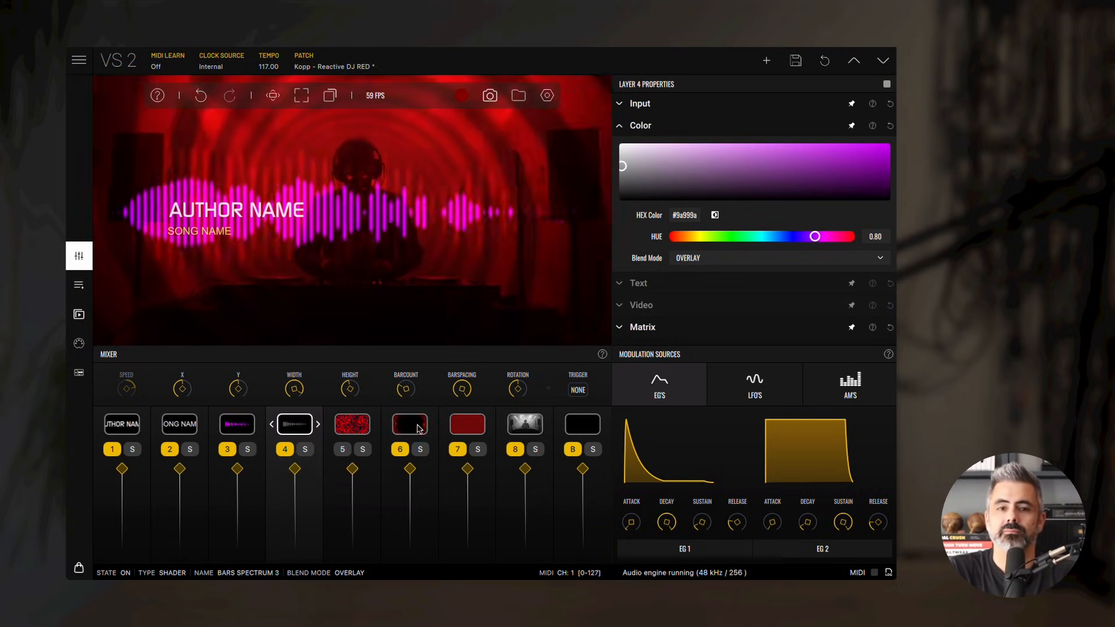
left_click(467, 424)
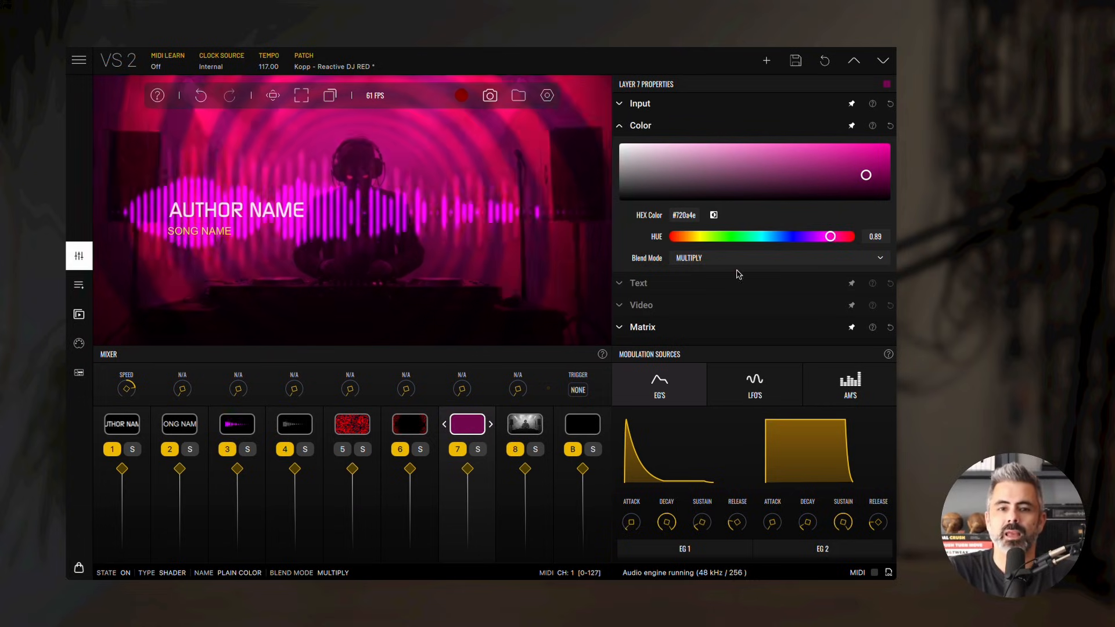
left_click(79, 372)
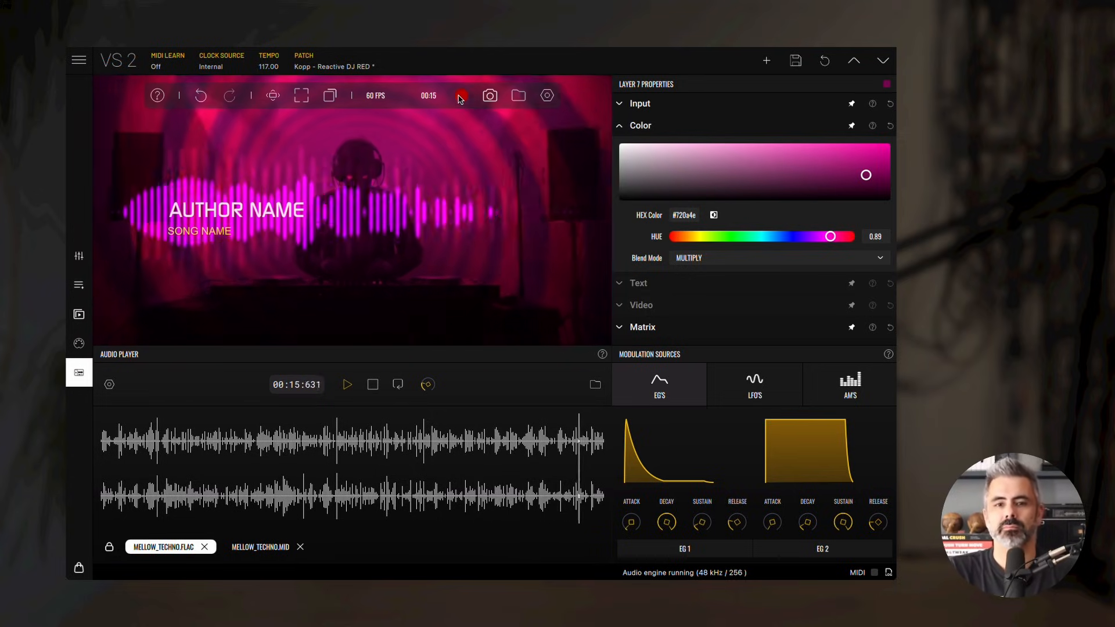
Step: Stop the roughly 15-second recording of the magenta DJ RED visualizer so it saves
left_click(460, 96)
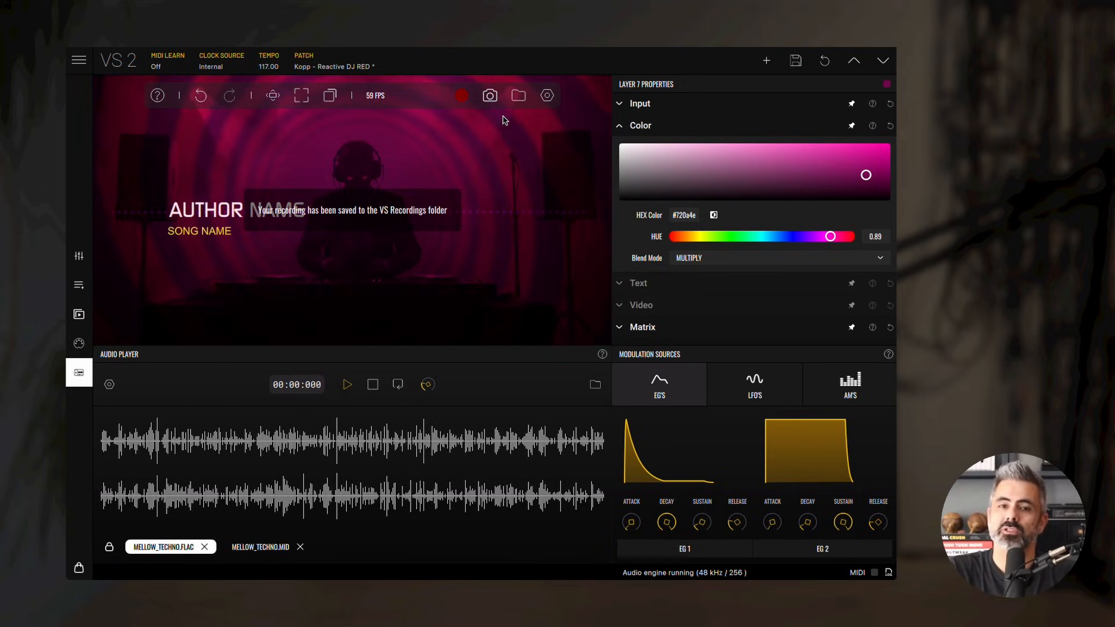
left_click(518, 95)
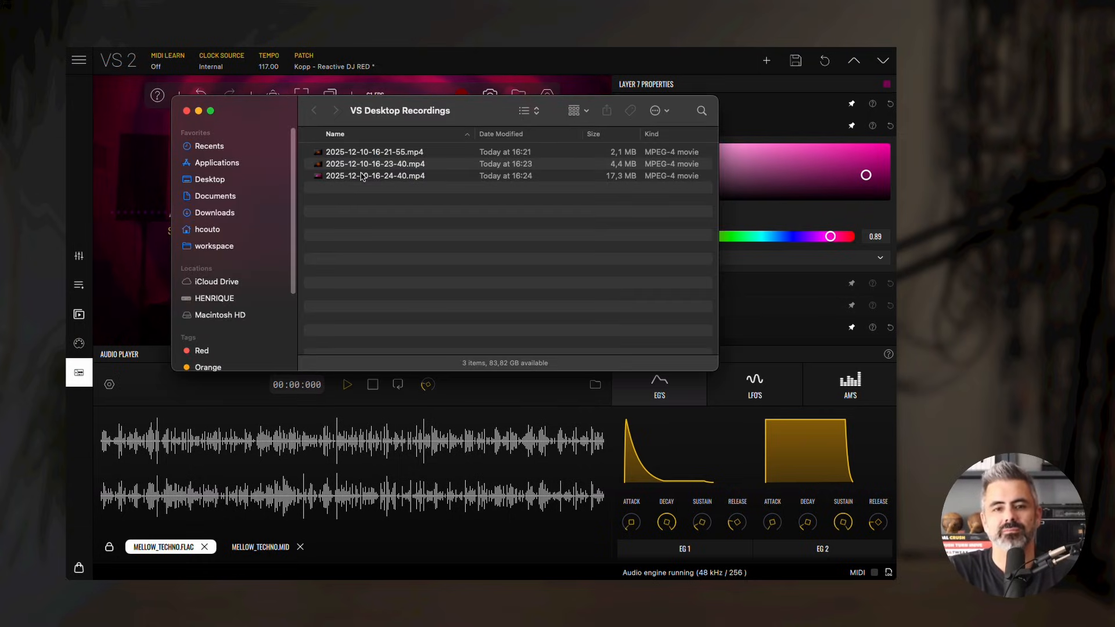
double_click(375, 175)
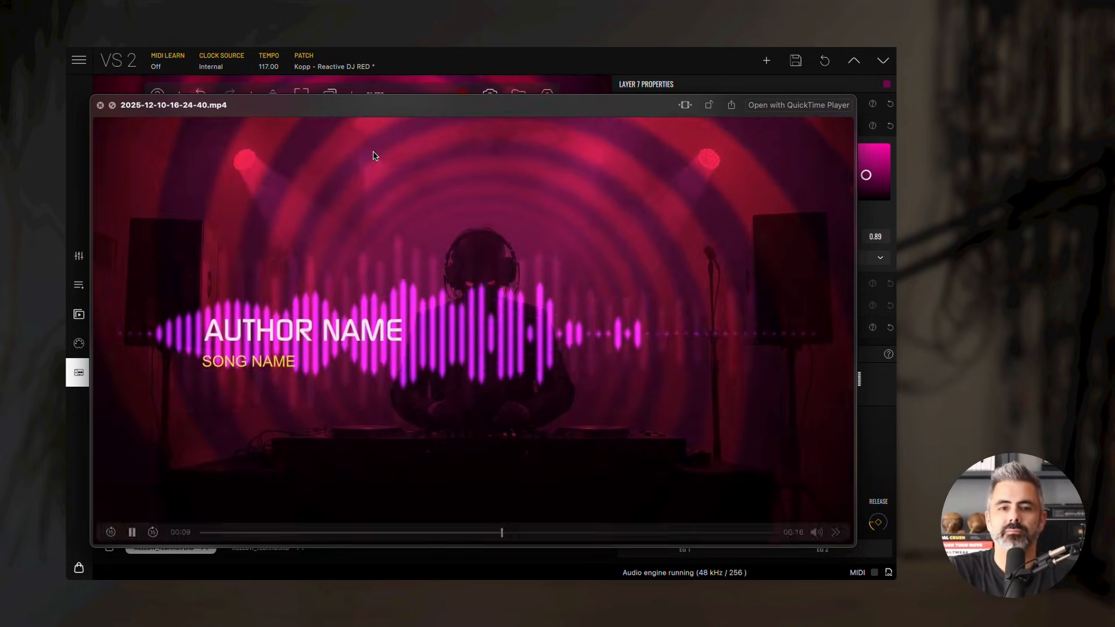
mouse_move(398, 113)
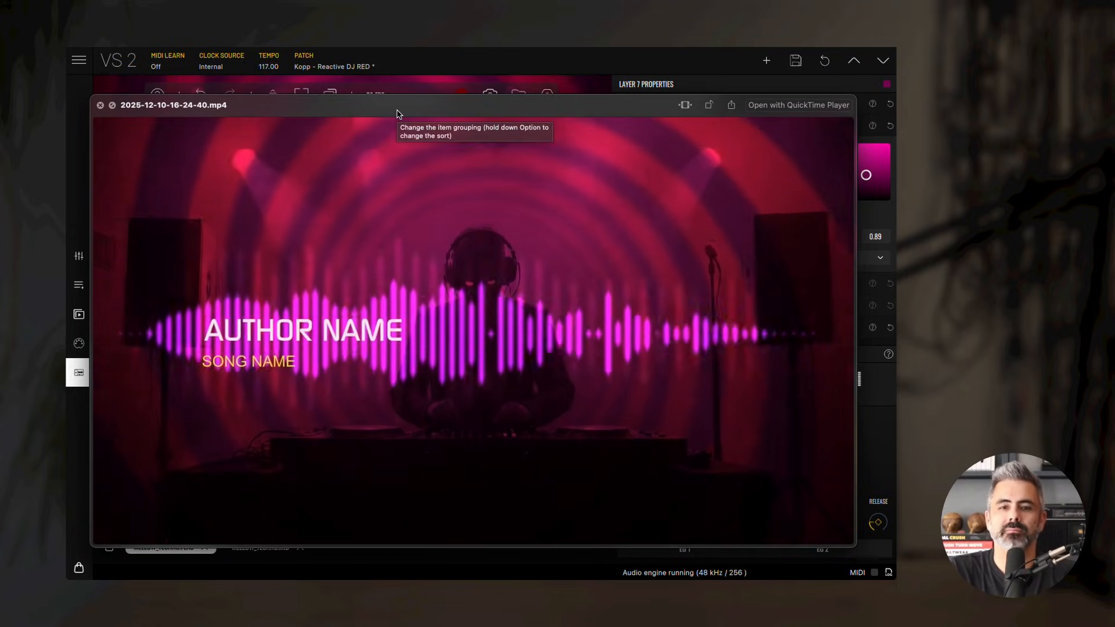